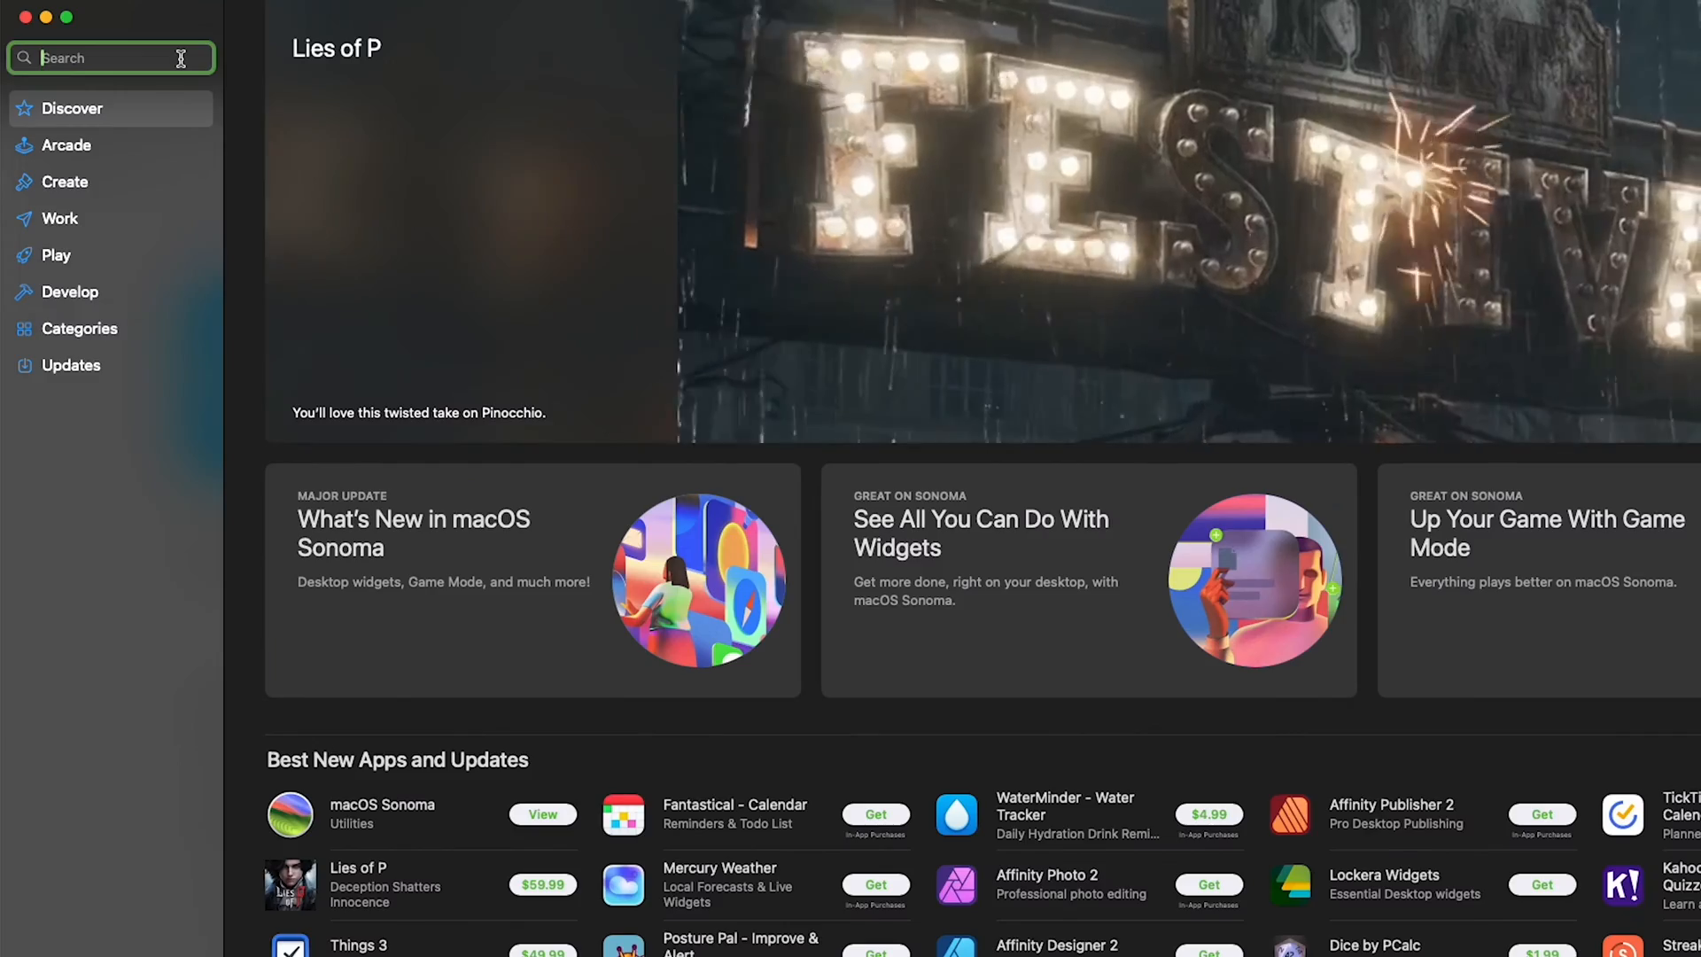
# - Search the App Store for 'jlab' to find the JLab app
pyautogui.write('jlab')
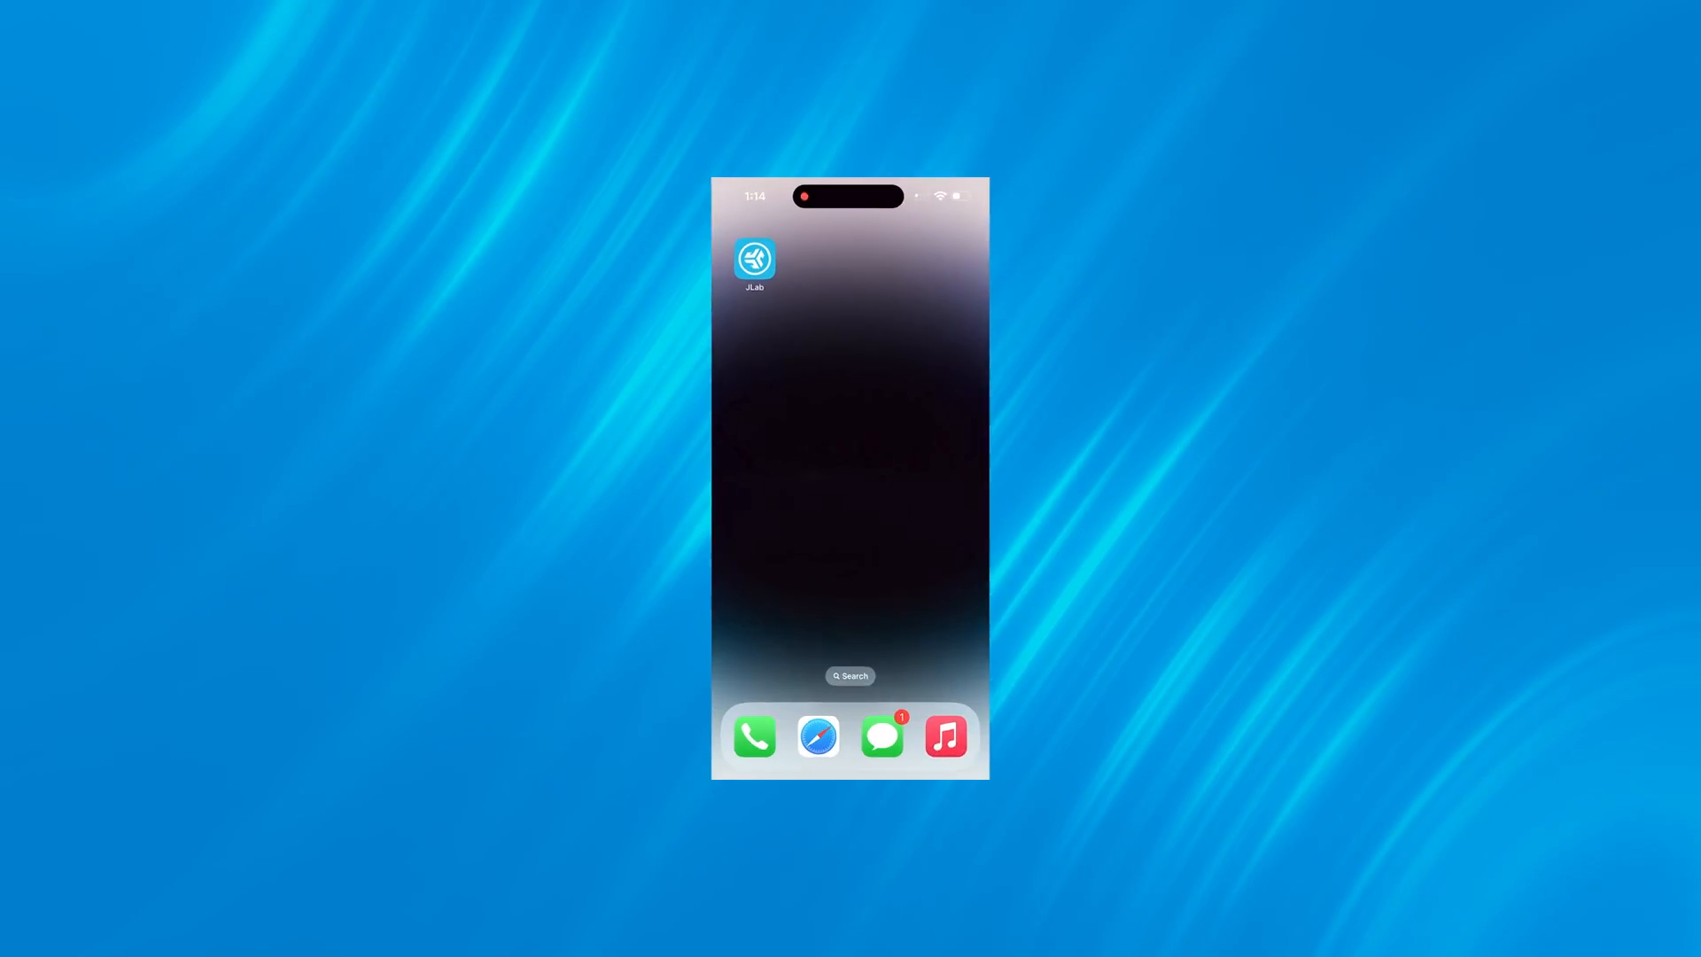
# - Launch JLab, choose Earbuds and pair the JLab JBuds Mini
pyautogui.click(754, 261)
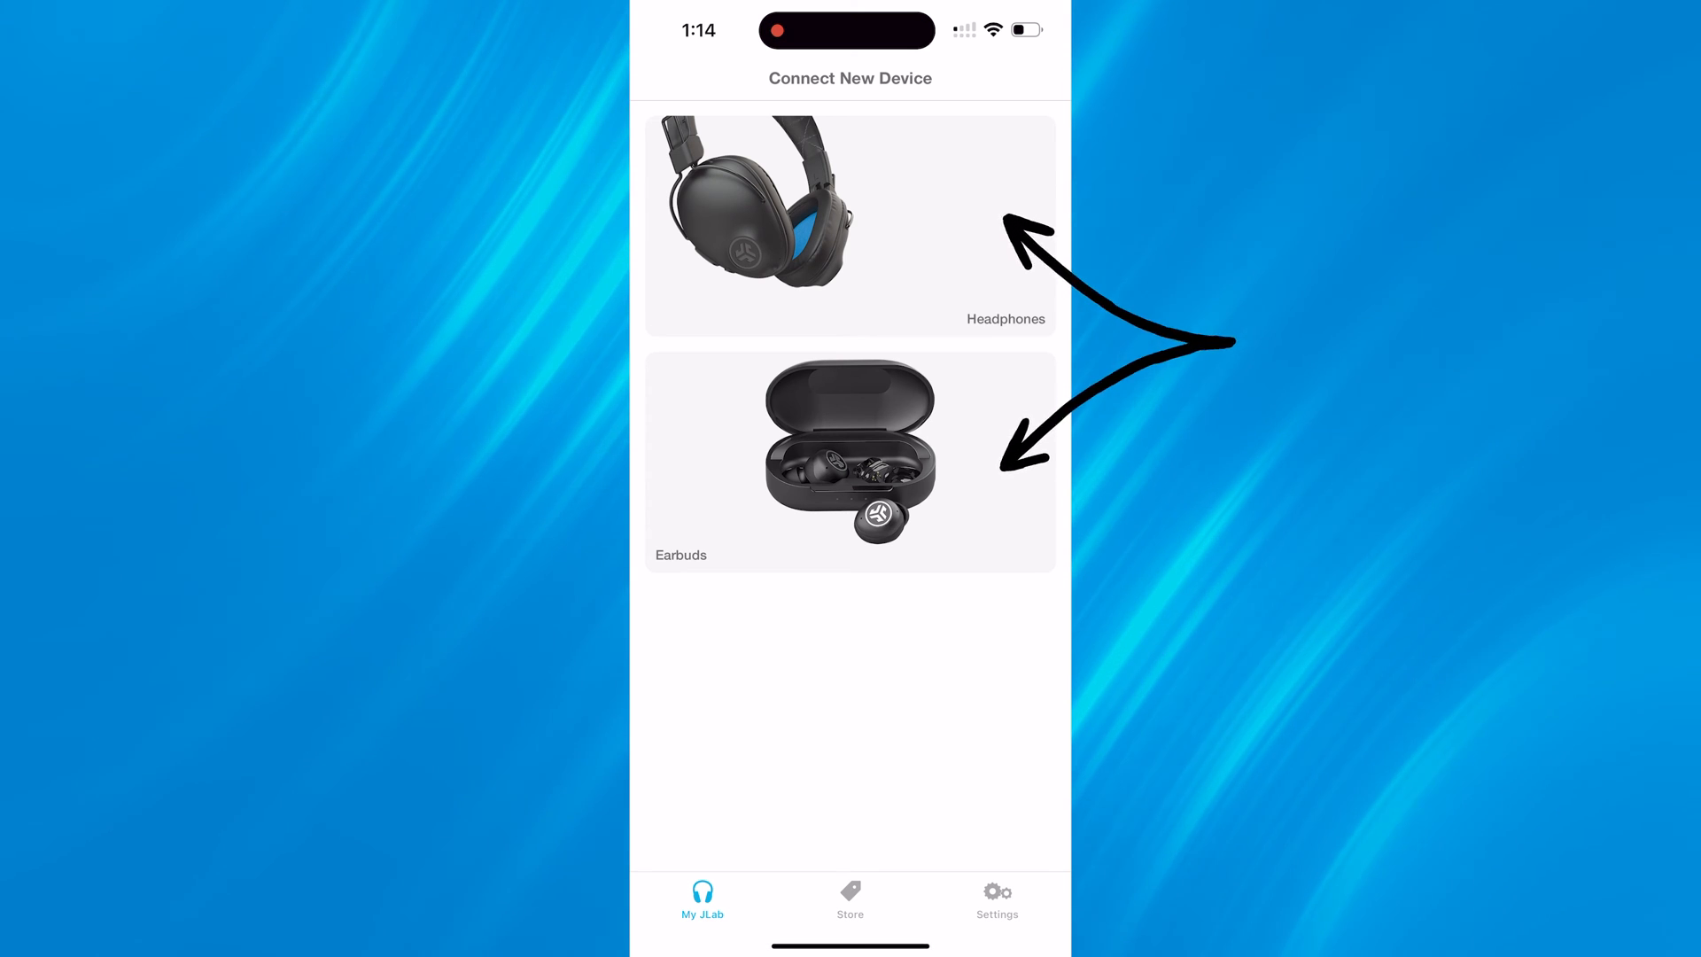
pyautogui.click(848, 458)
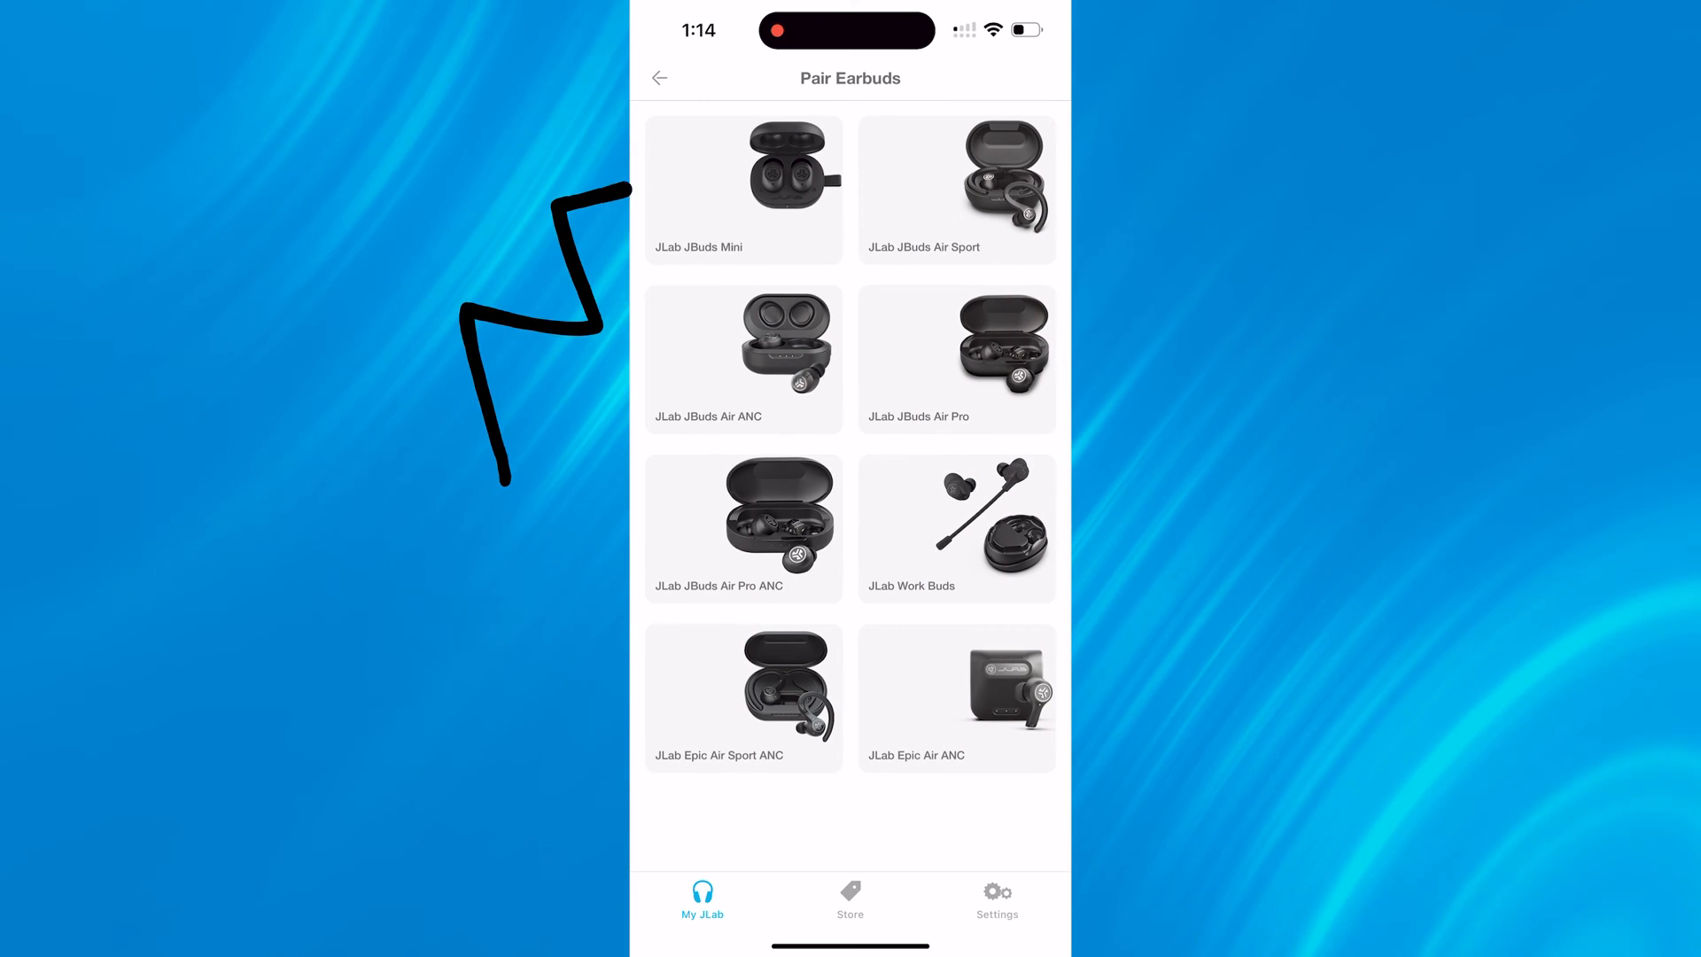
pyautogui.click(743, 190)
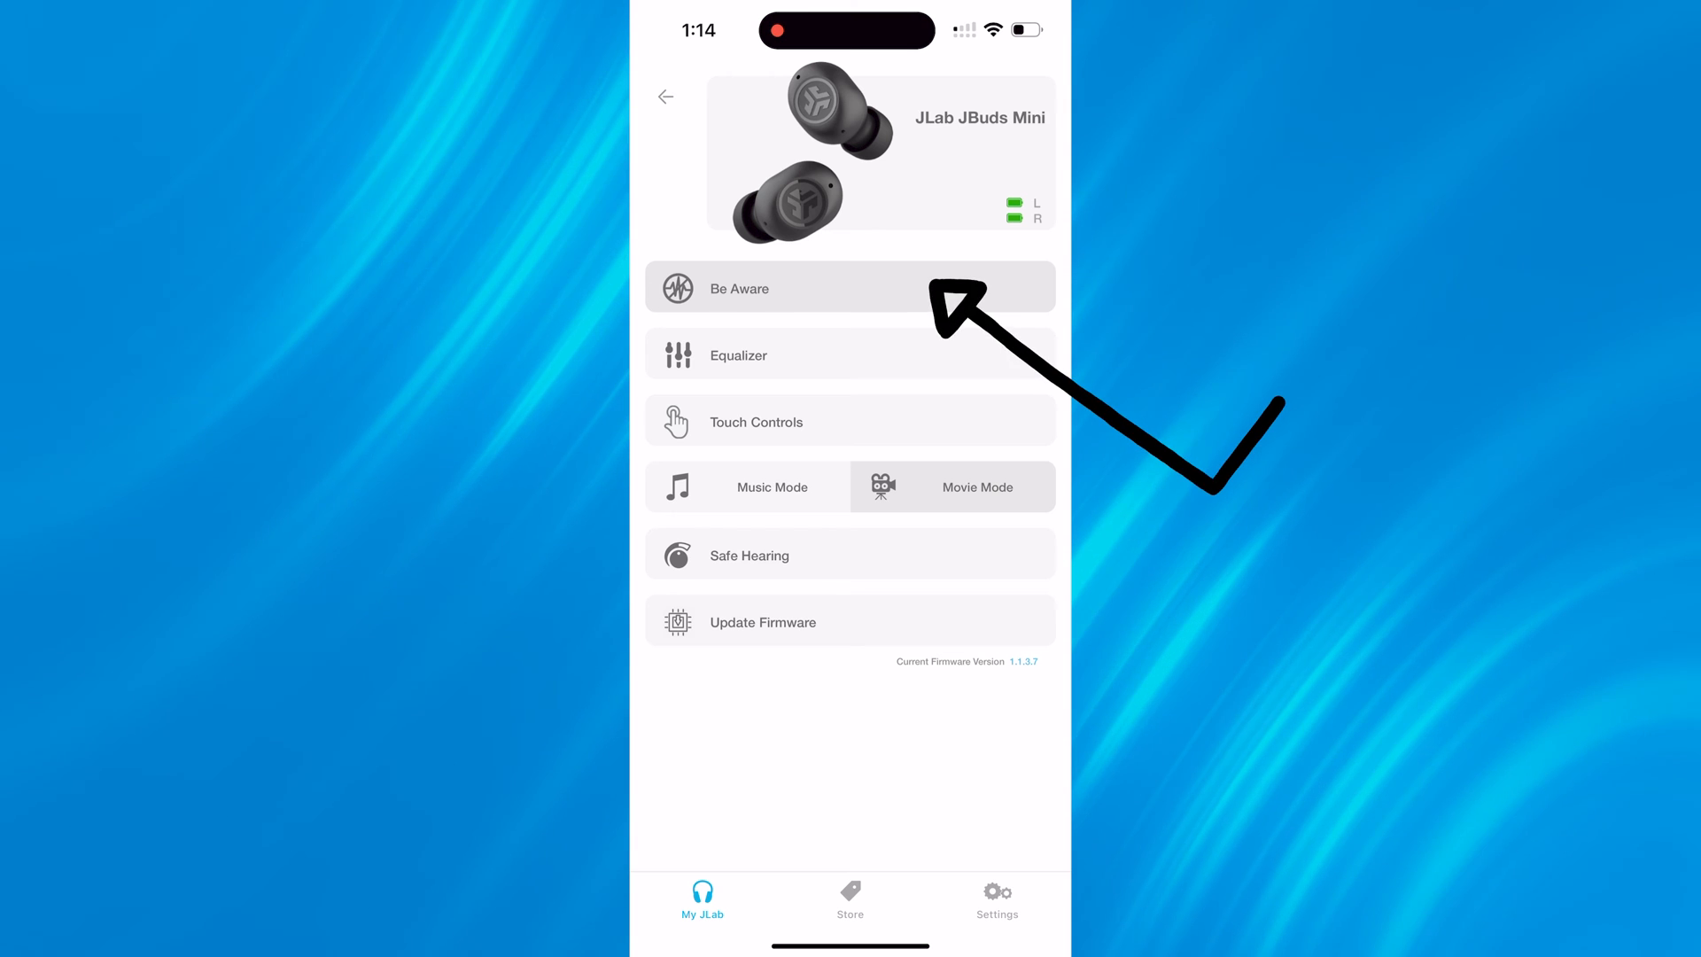
pyautogui.click(849, 287)
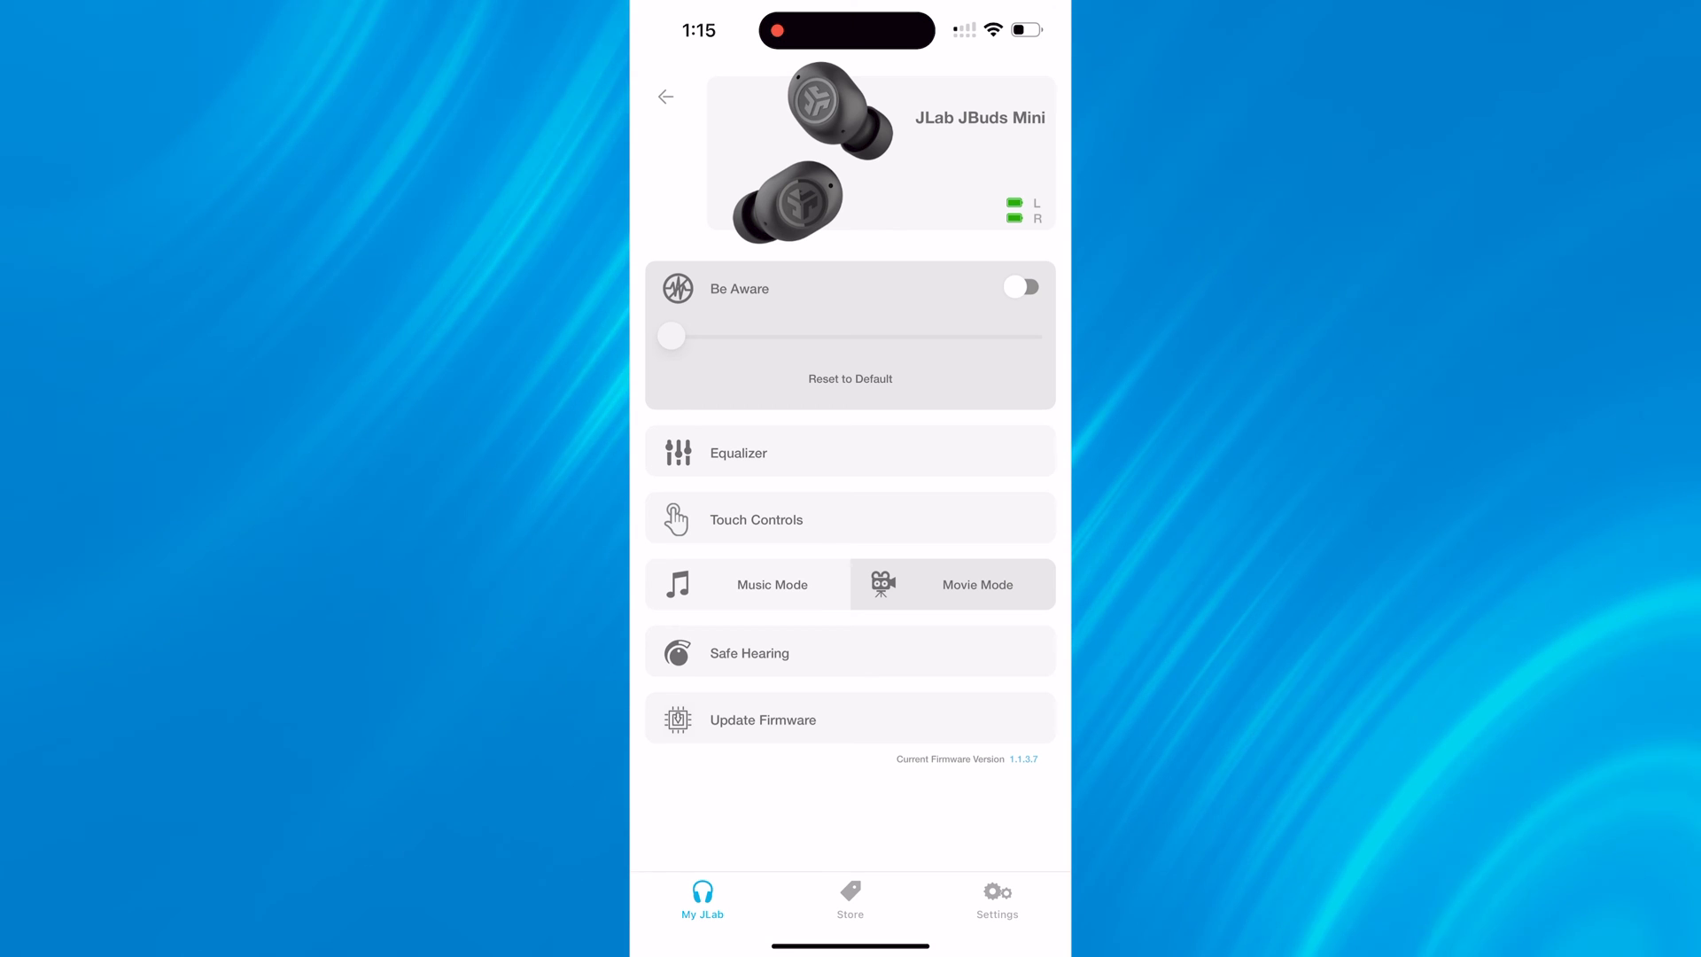
pyautogui.click(1019, 287)
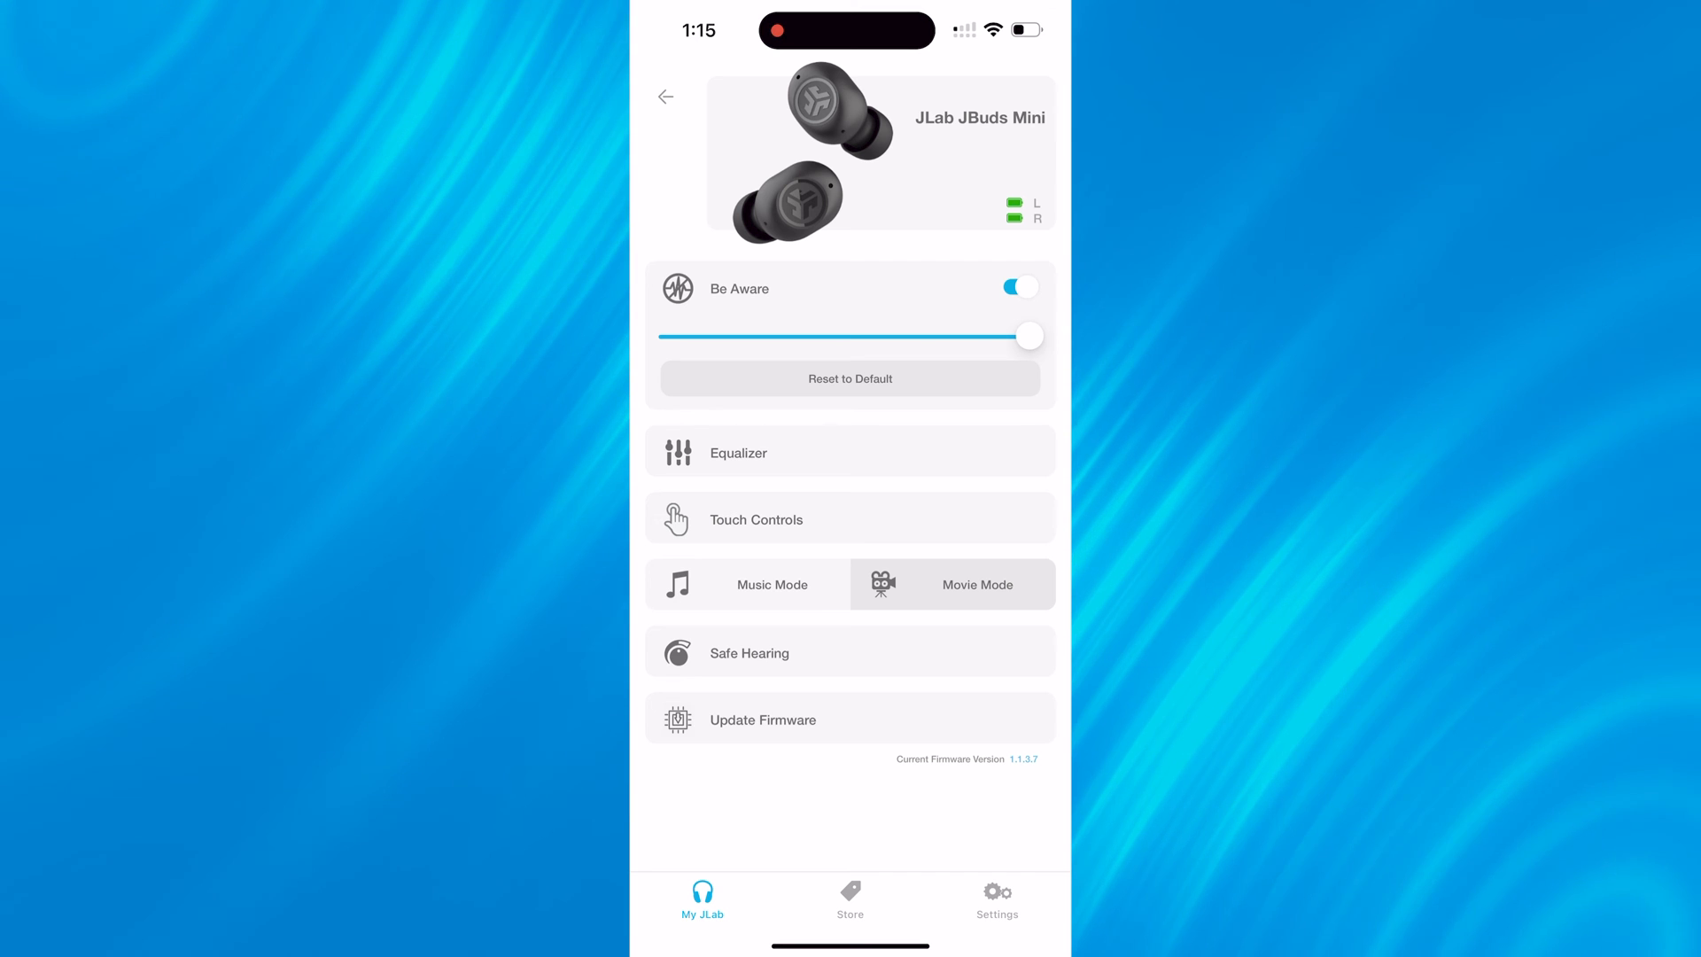
pyautogui.moveTo(1028, 335); pyautogui.dragTo(776, 335)
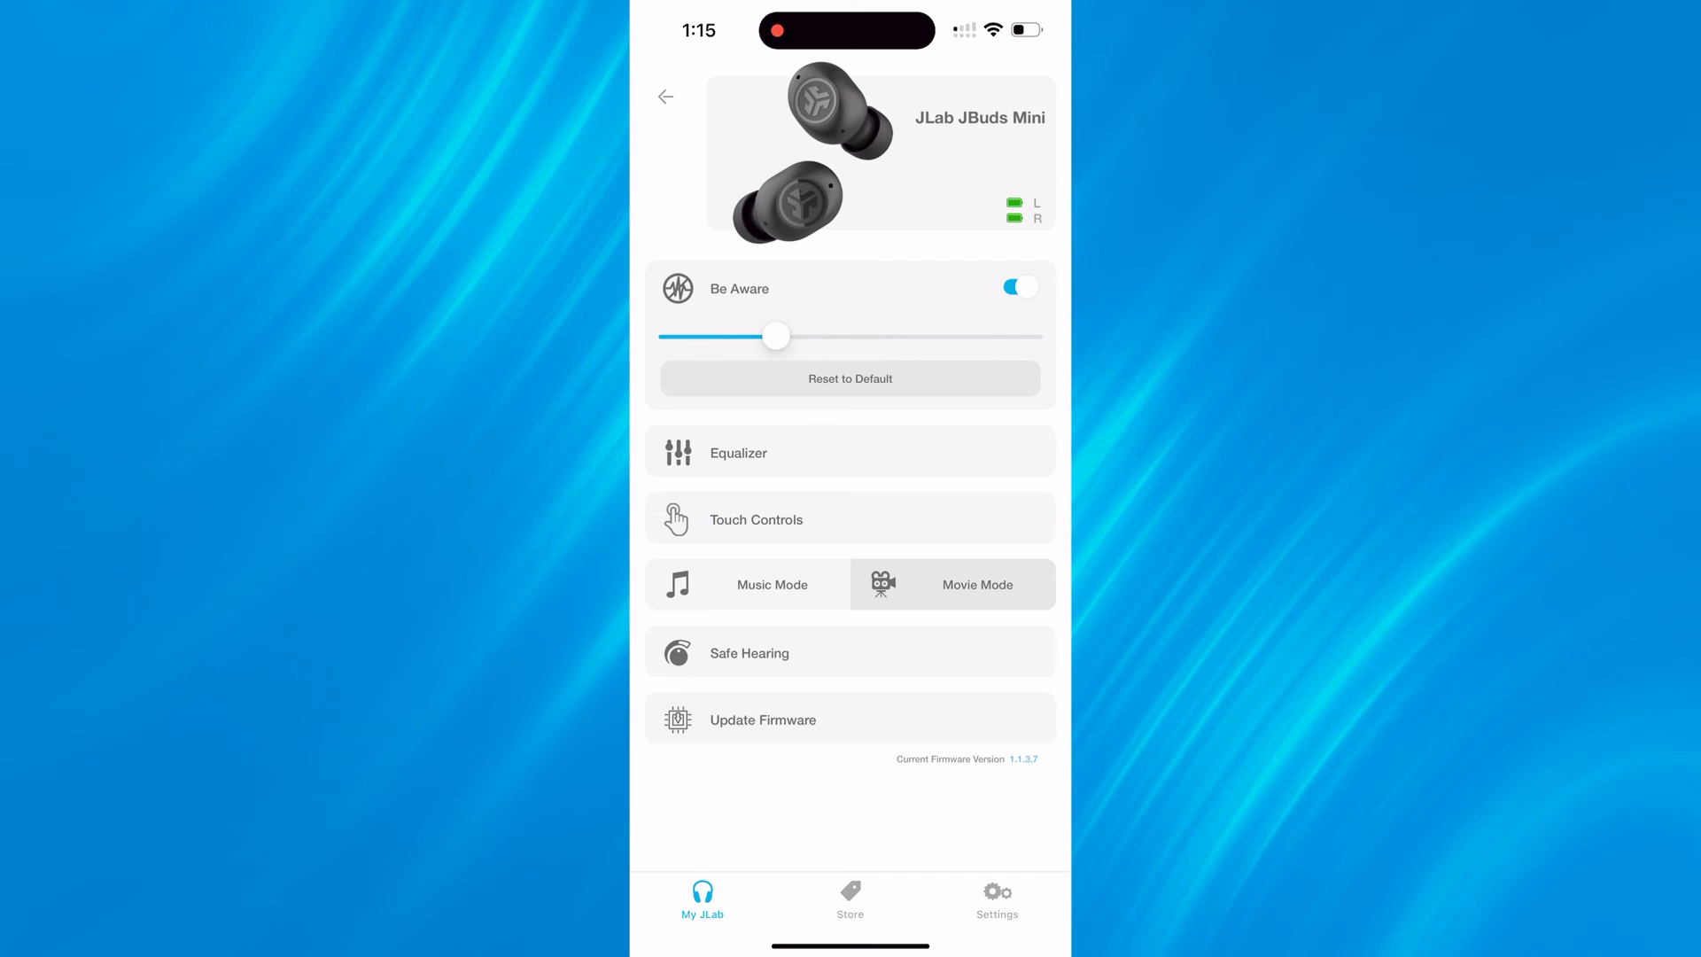
pyautogui.moveTo(776, 337); pyautogui.dragTo(955, 337)
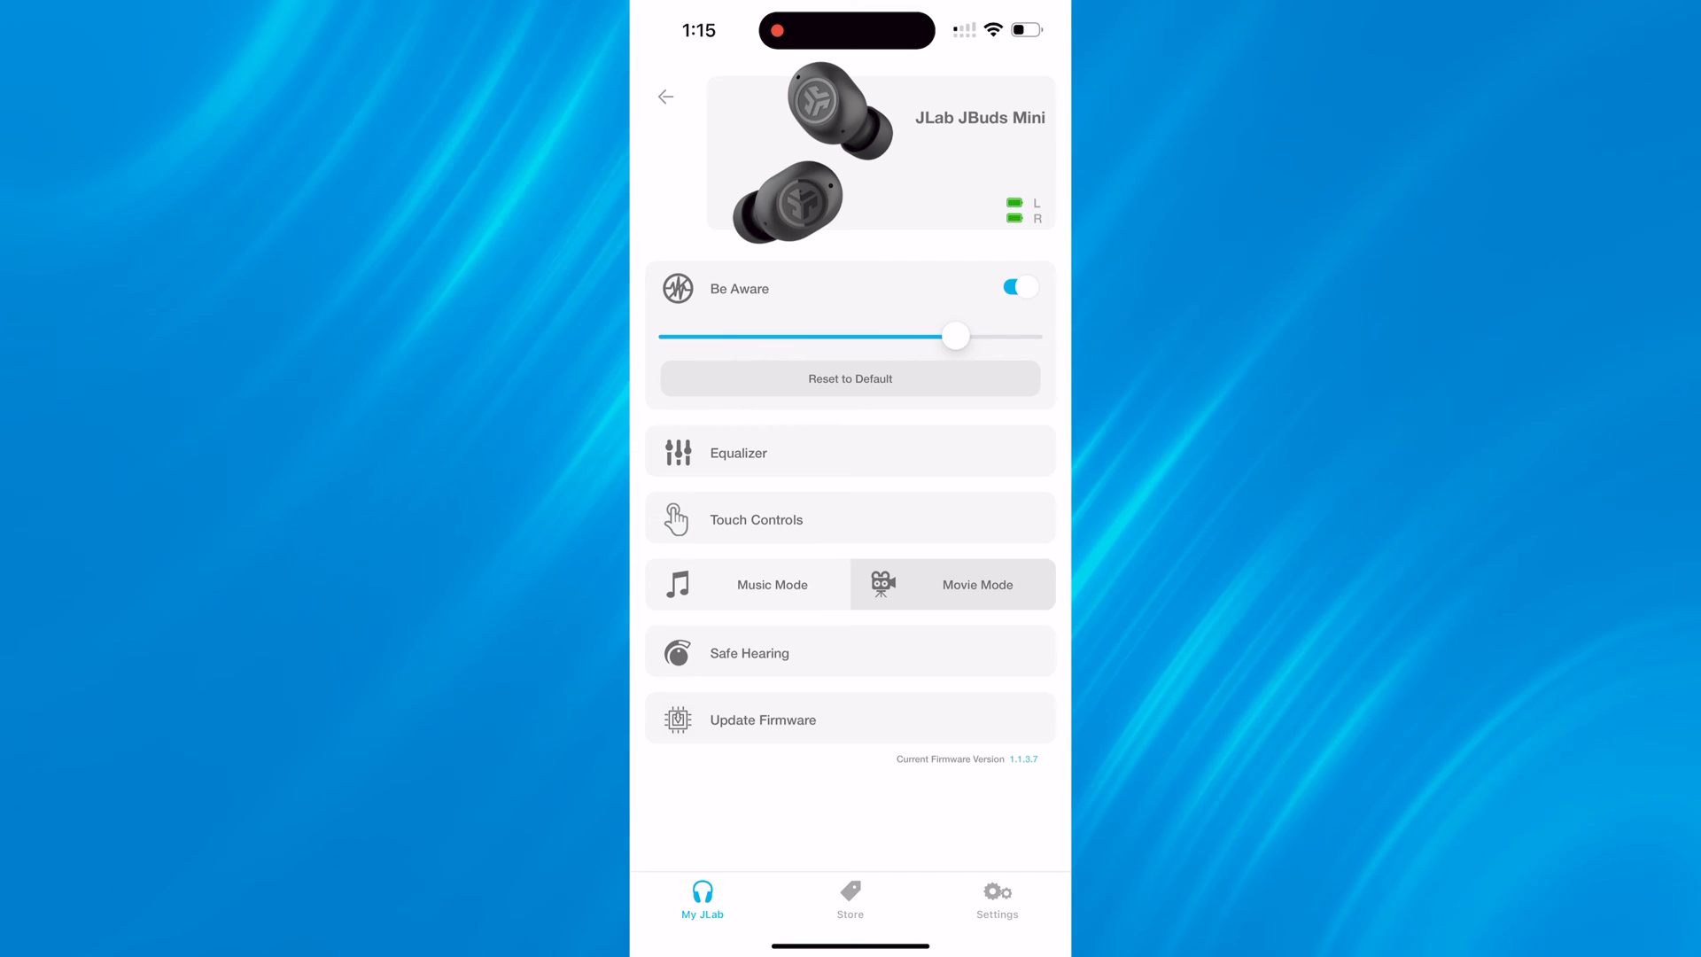
pyautogui.moveTo(955, 337); pyautogui.dragTo(1028, 337)
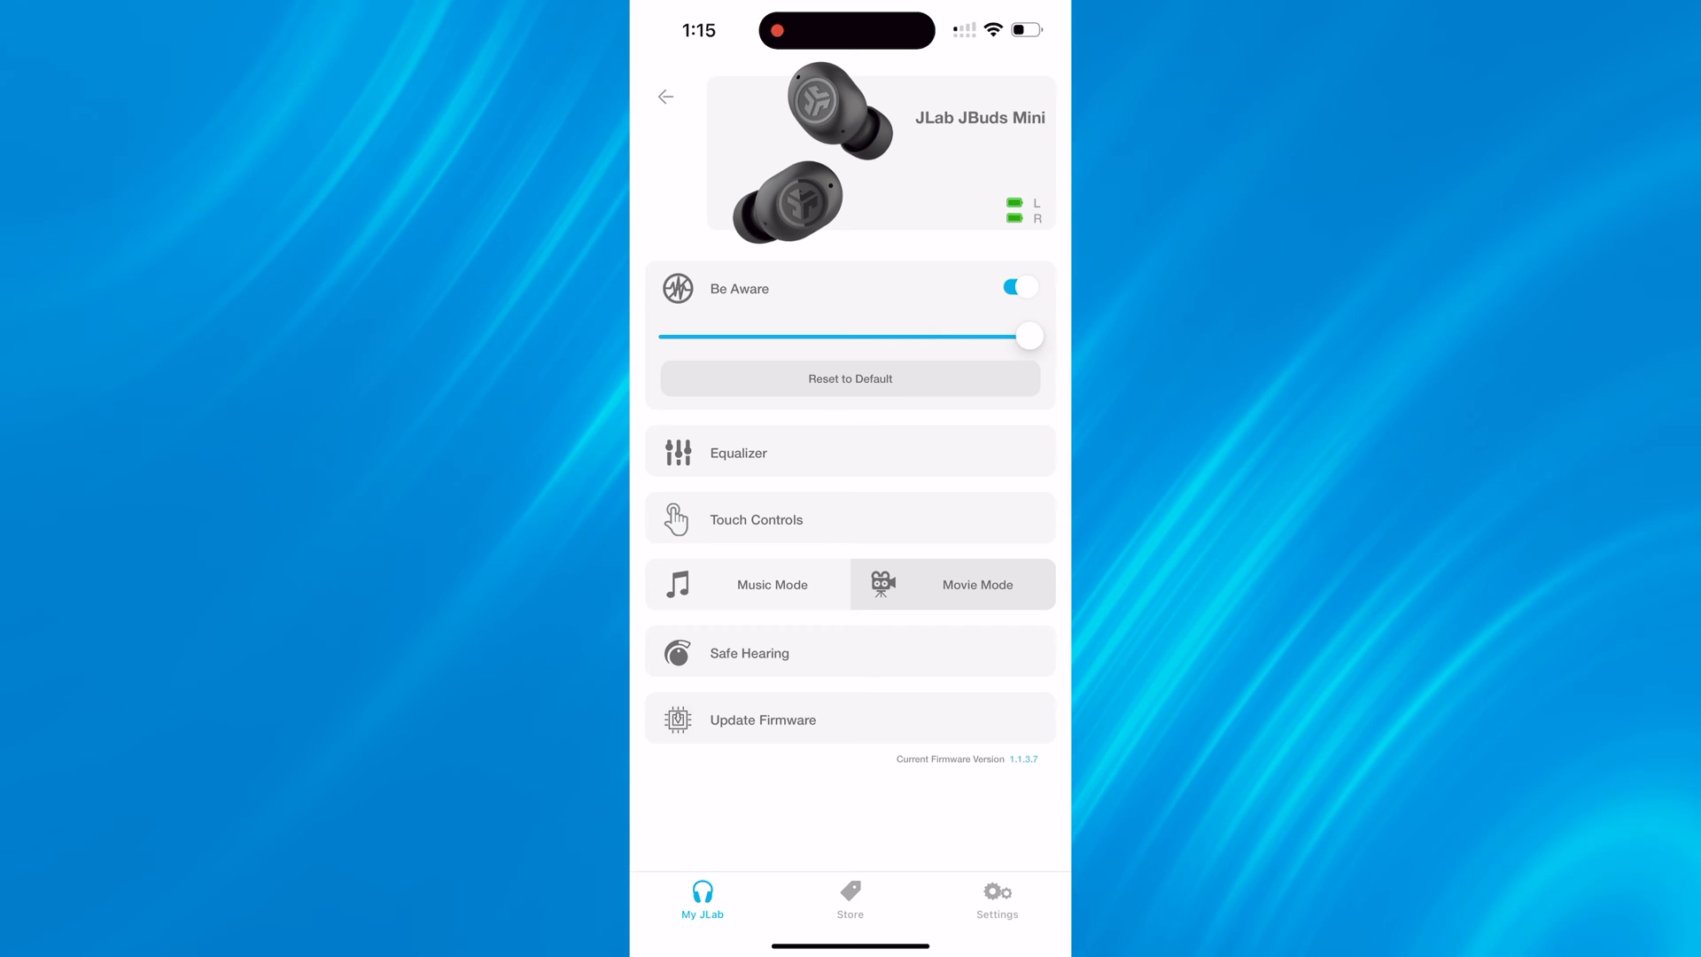
pyautogui.click(1017, 287)
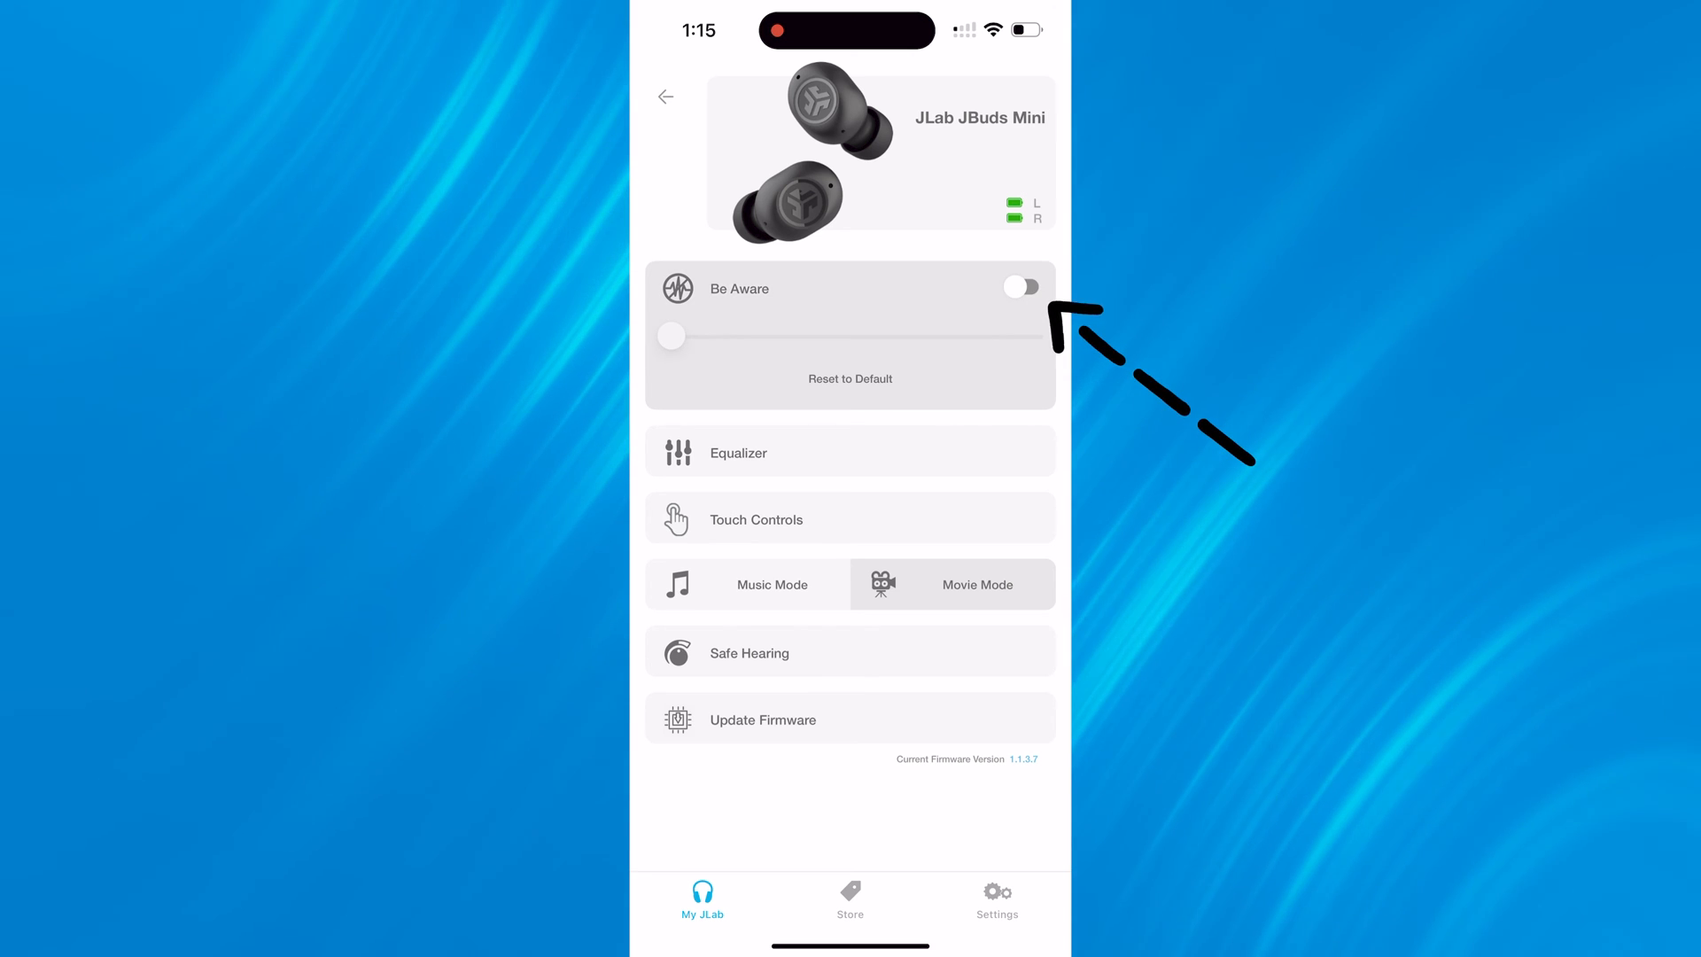
pyautogui.click(1017, 287)
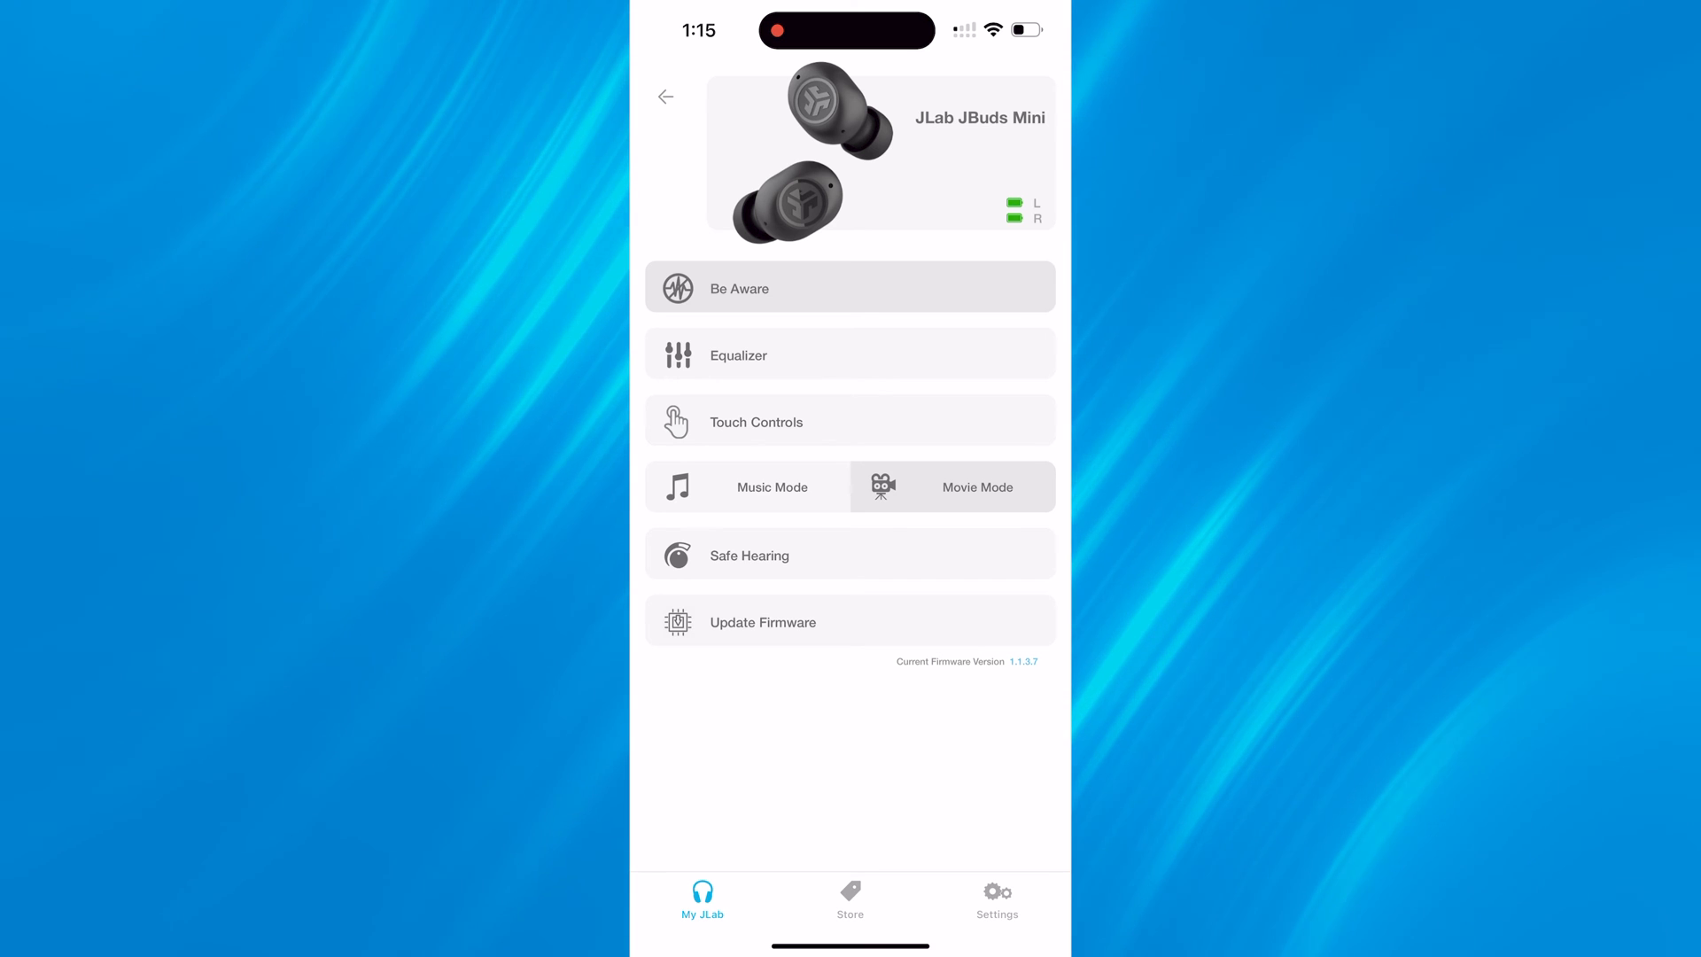
# - Switch the Equalizer to Custom and reshape the band levels into a custom curve
pyautogui.click(849, 355)
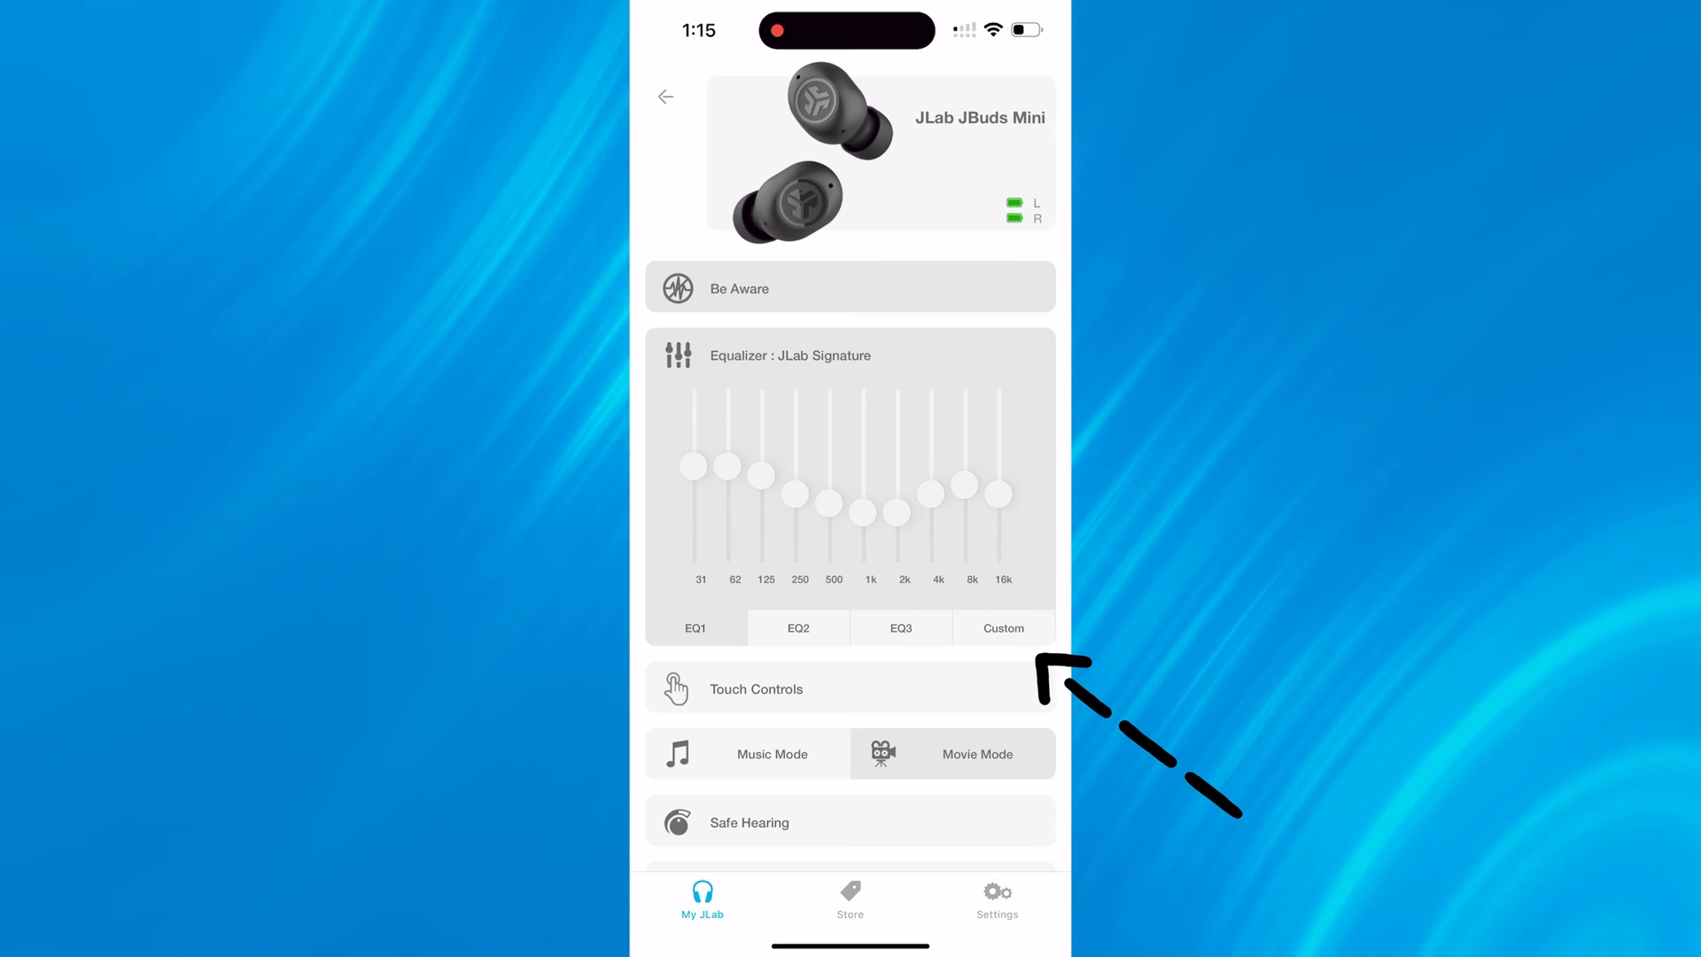
pyautogui.click(1003, 628)
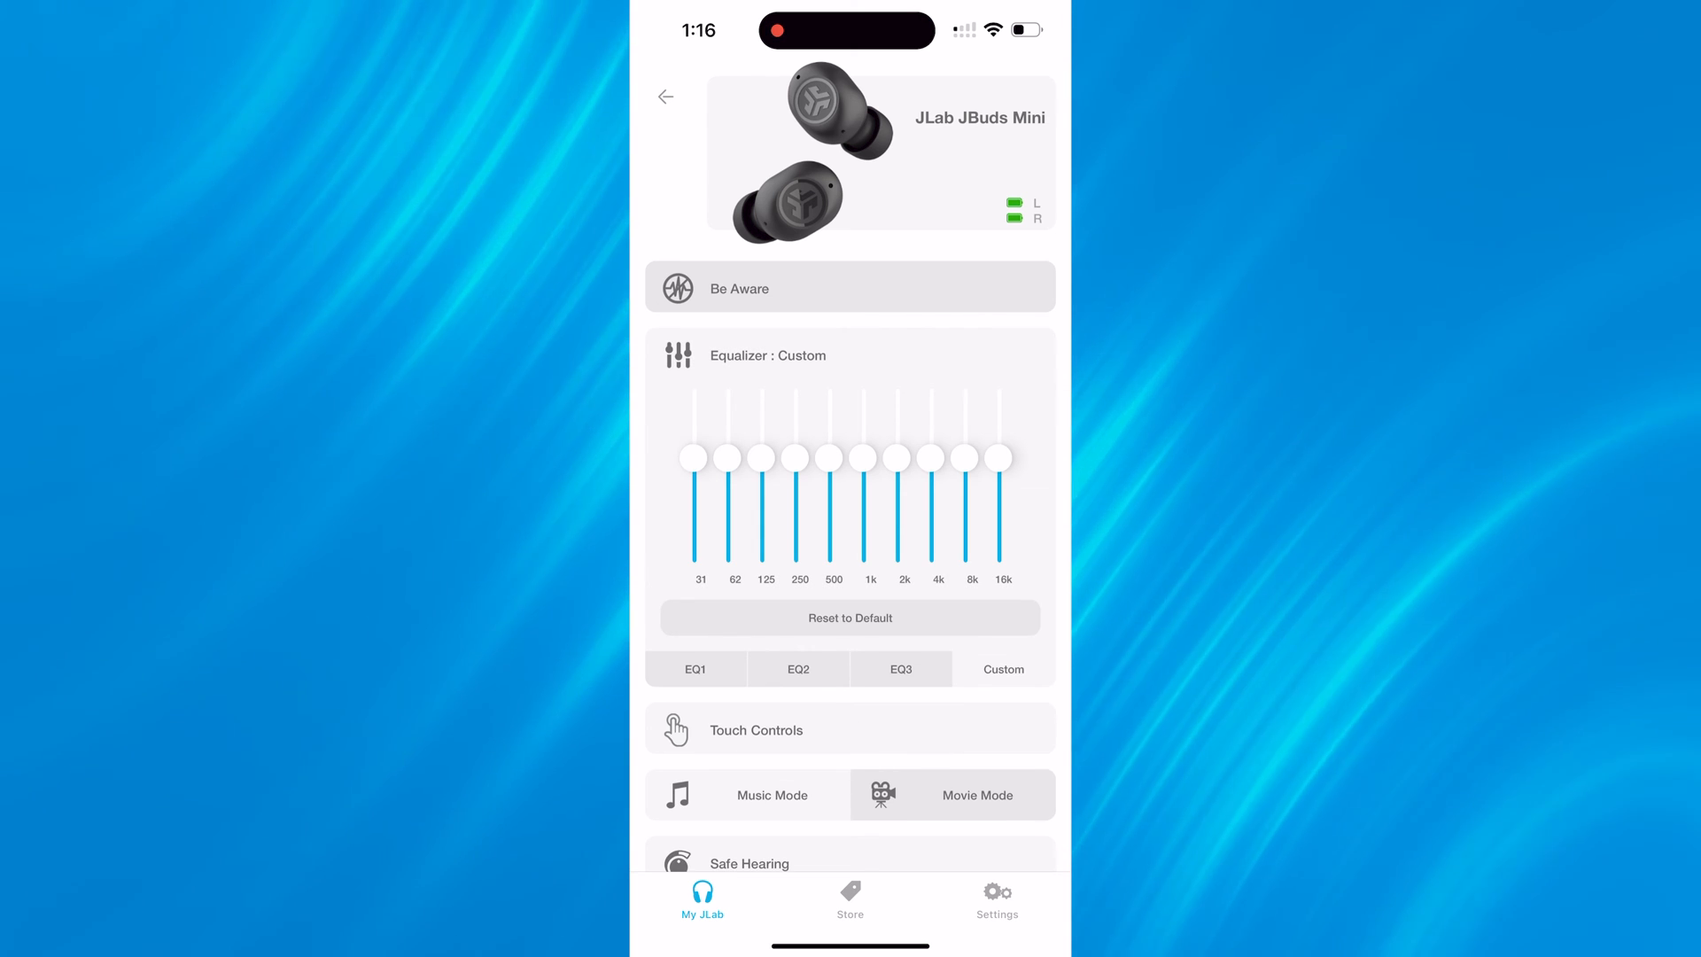
pyautogui.moveTo(693, 457); pyautogui.dragTo(693, 514)
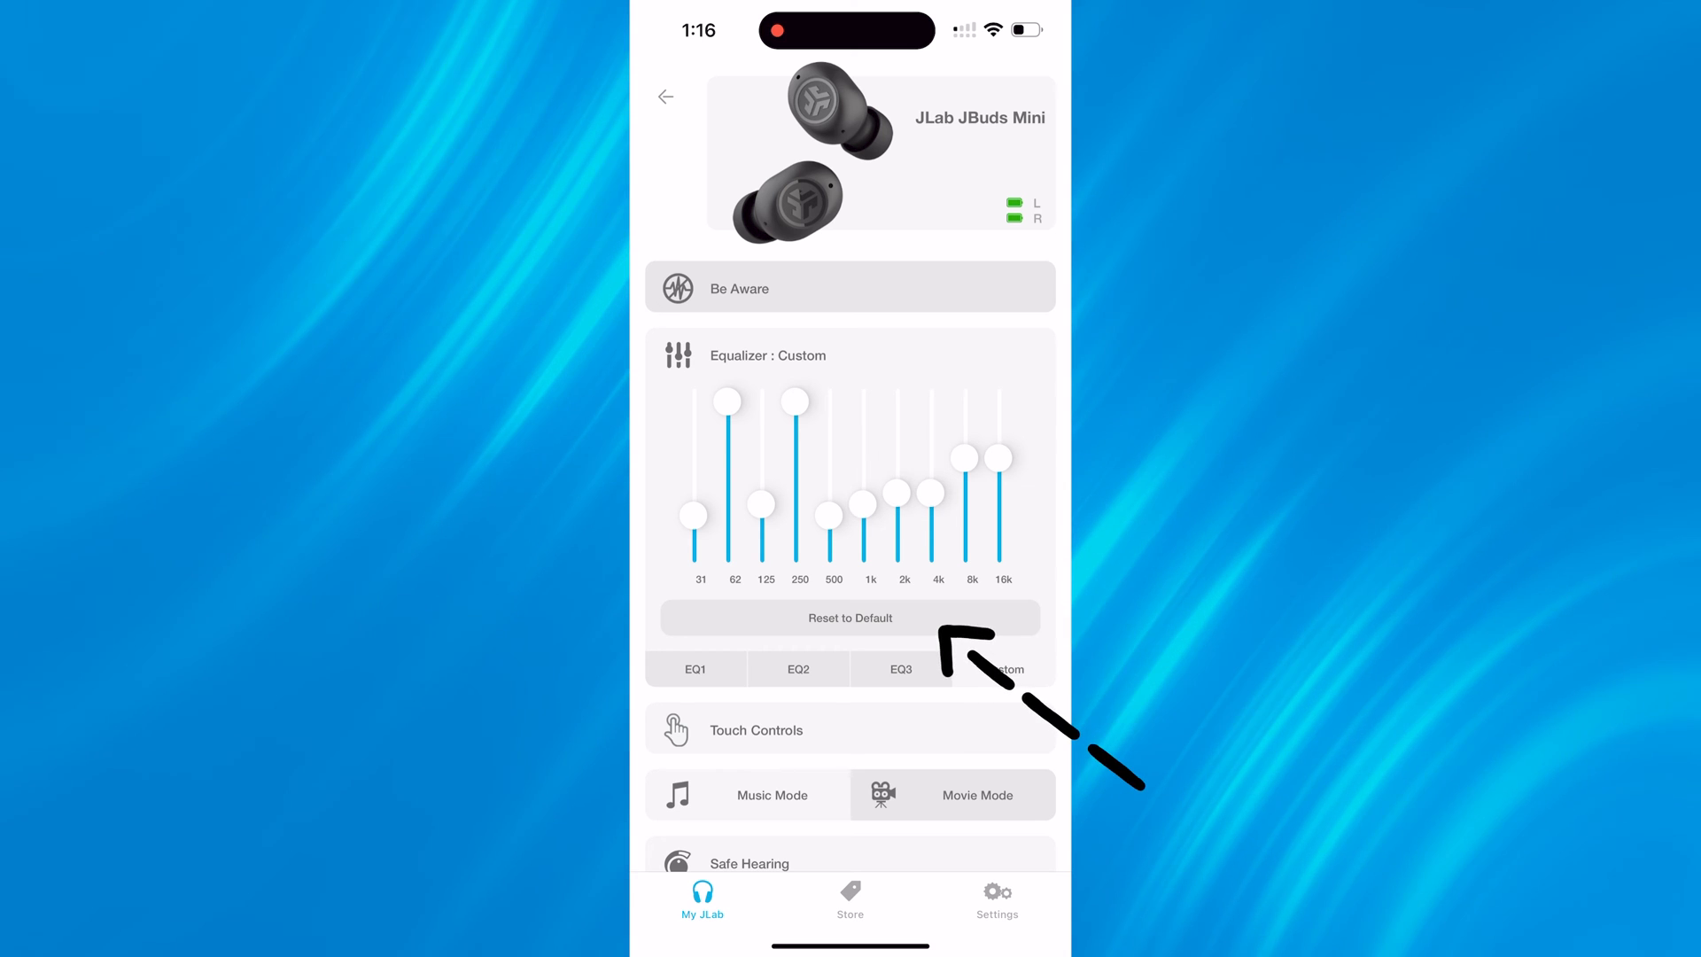
# - Reset the equalizer to the default JLab Signature sound and move on to Touch Controls
pyautogui.click(849, 617)
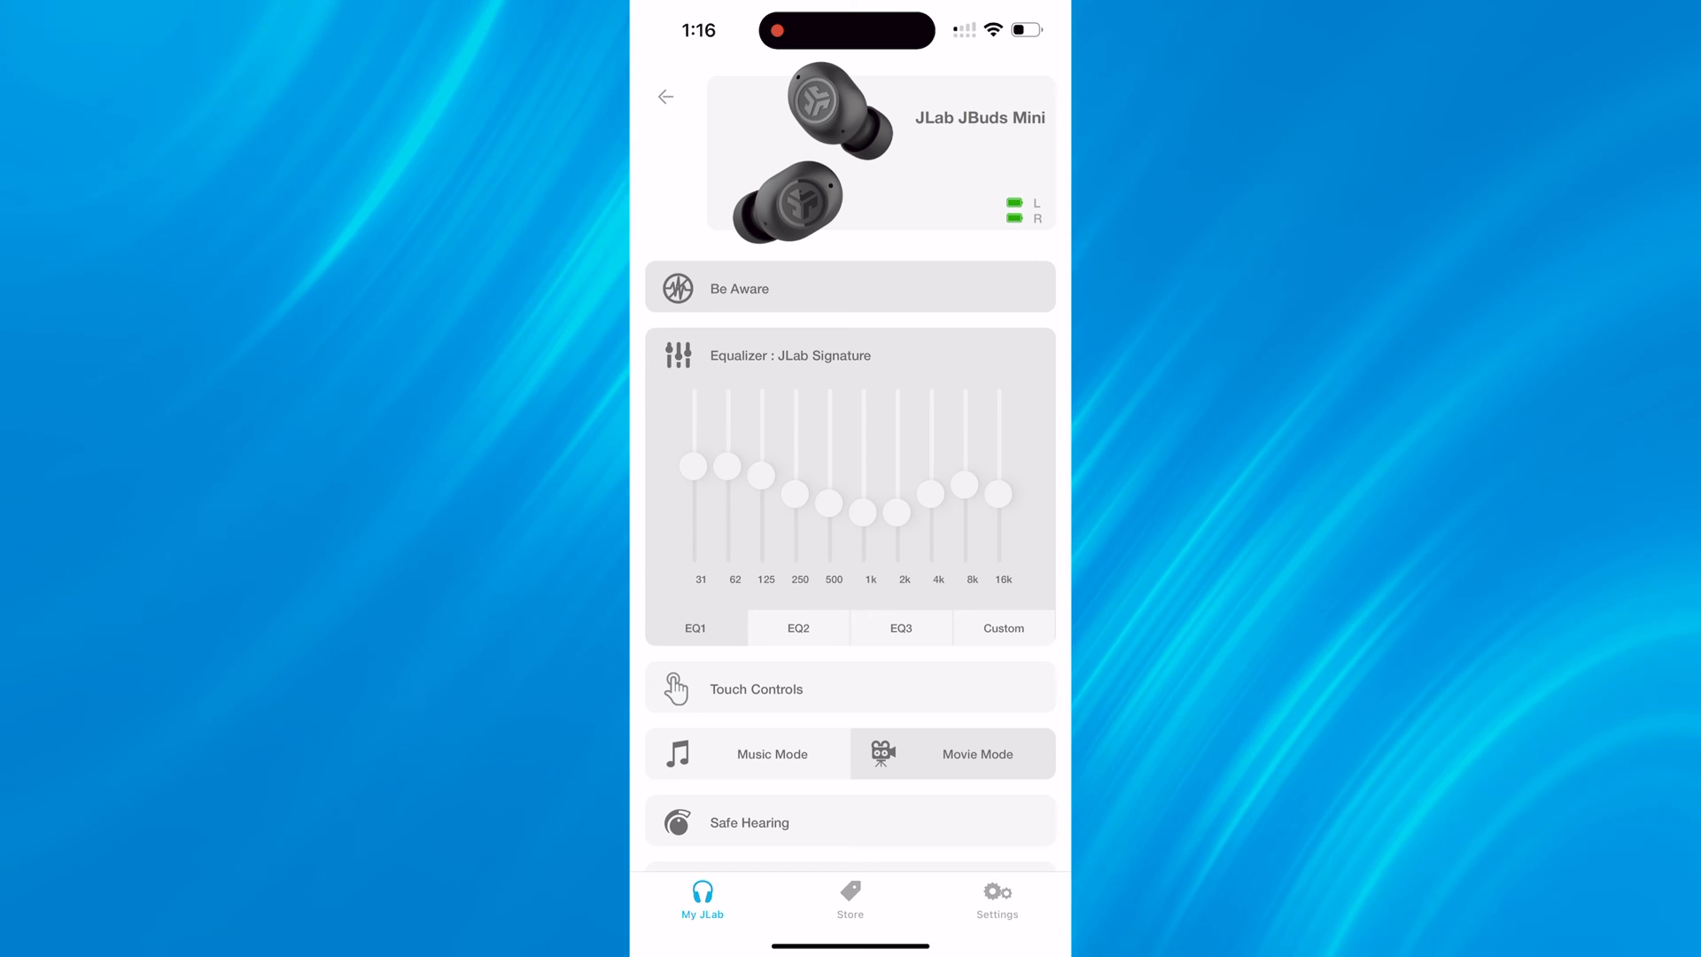
pyautogui.click(849, 688)
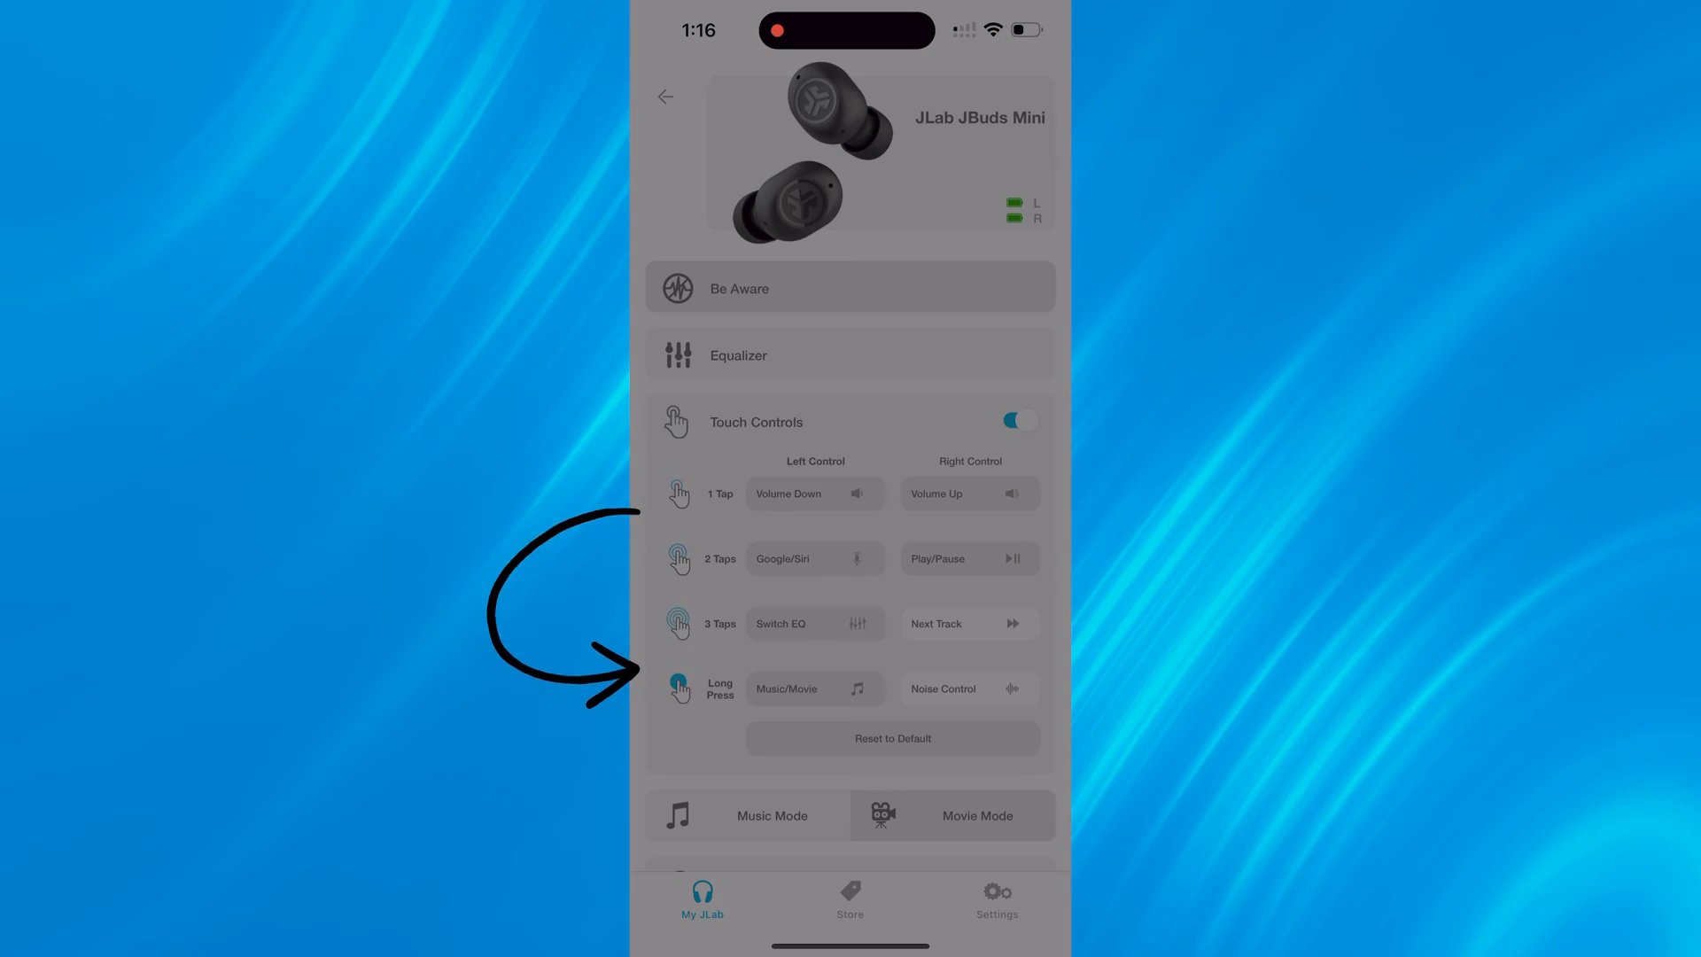
# - Assign Last Track to the left earbud's long press and toggle Touch Controls off
pyautogui.click(816, 688)
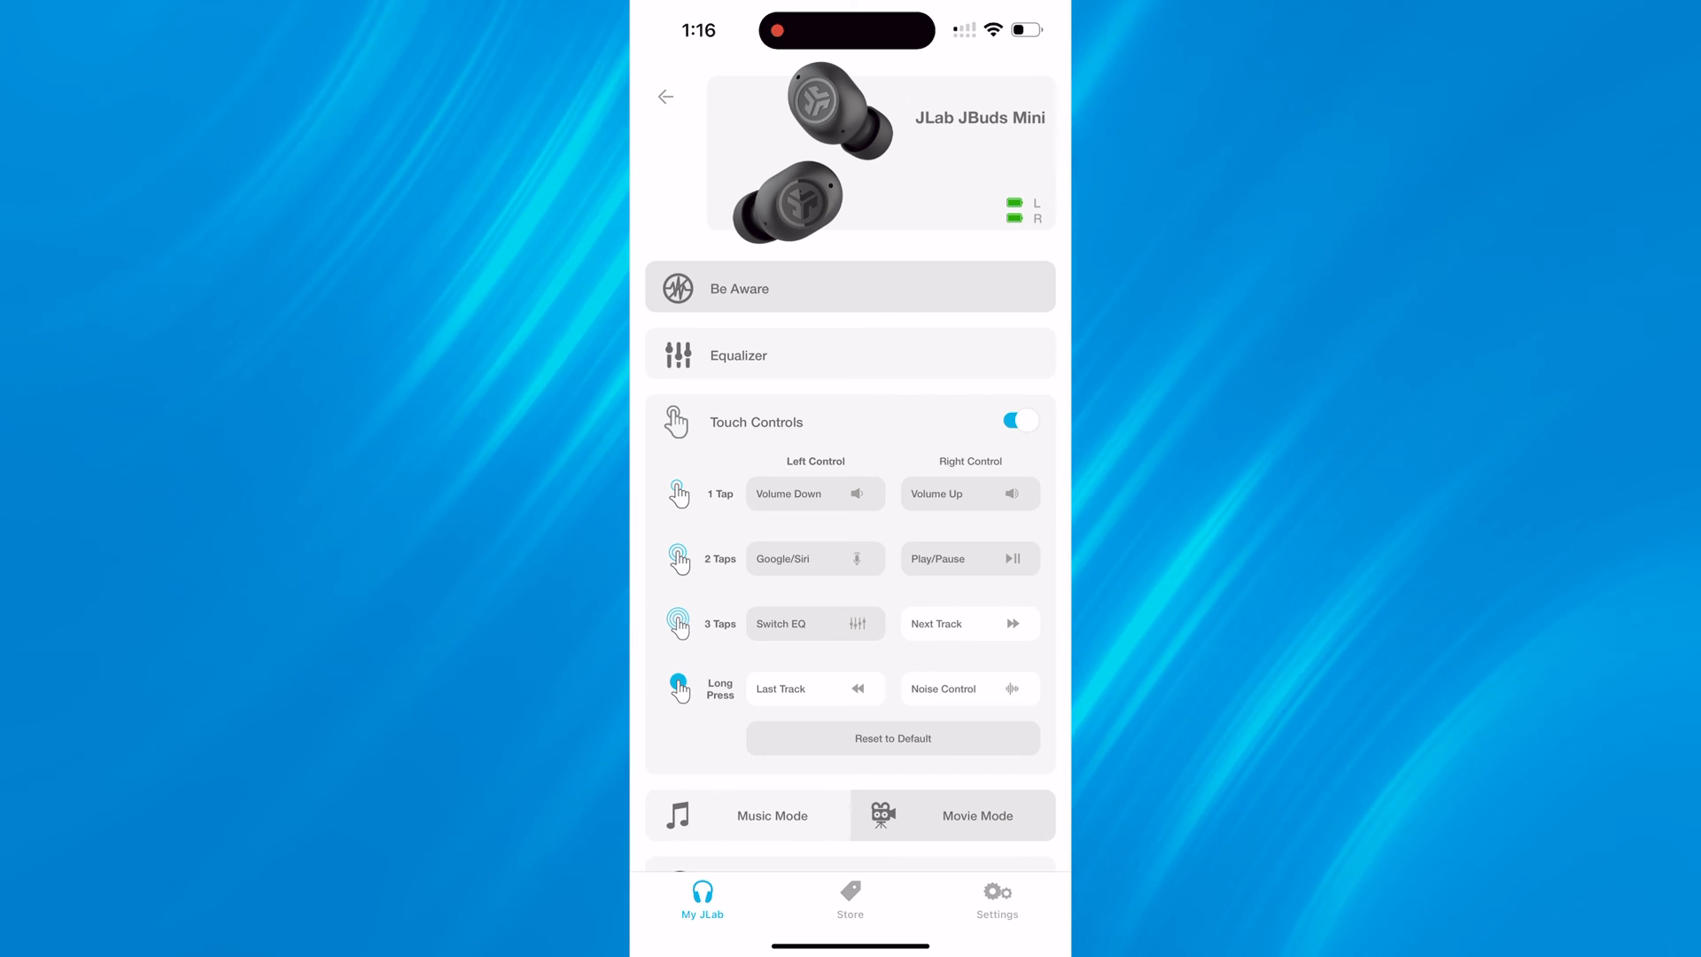
pyautogui.click(813, 495)
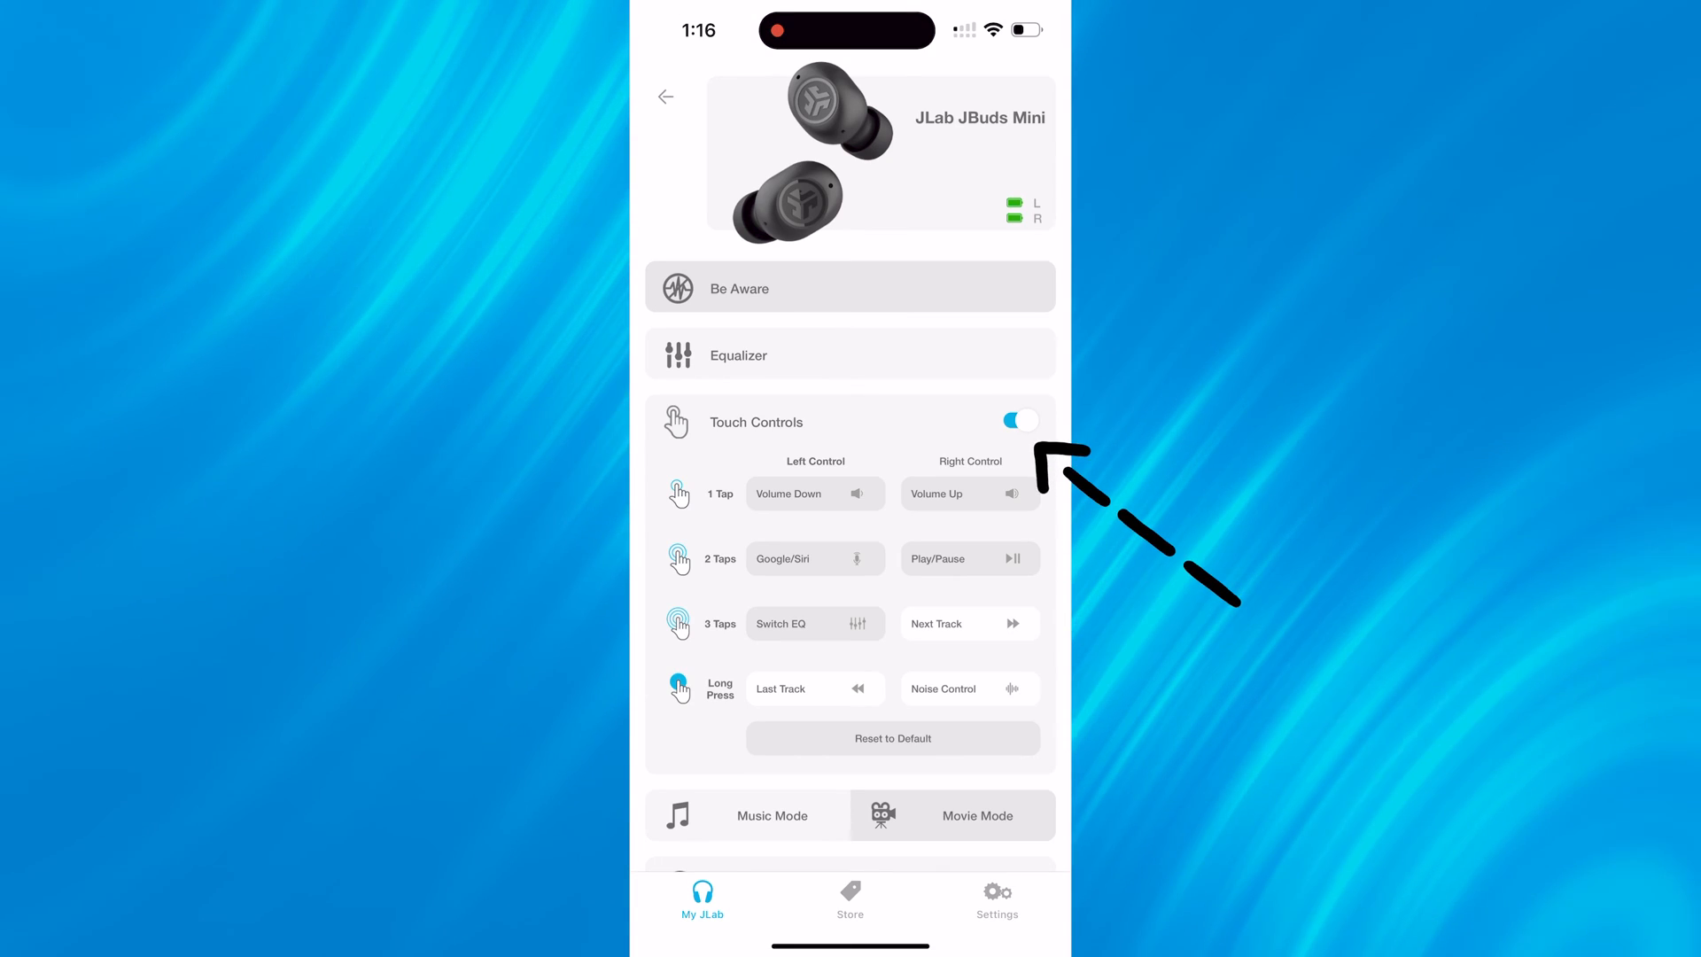
pyautogui.click(1017, 422)
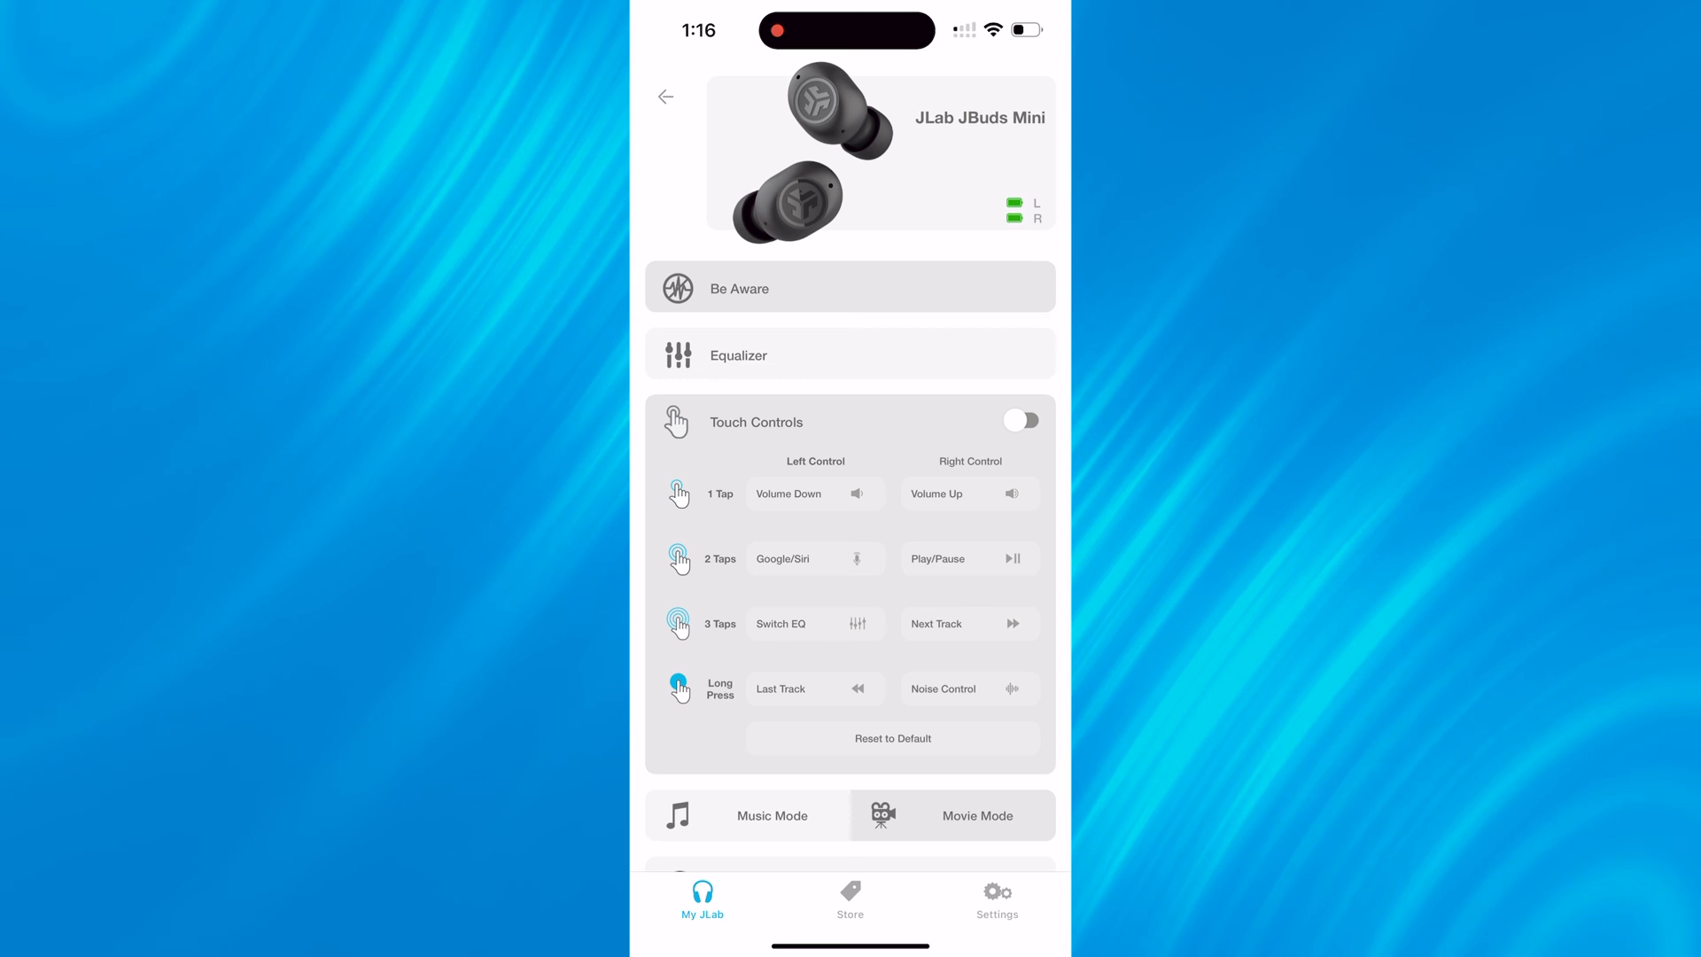
pyautogui.click(1017, 420)
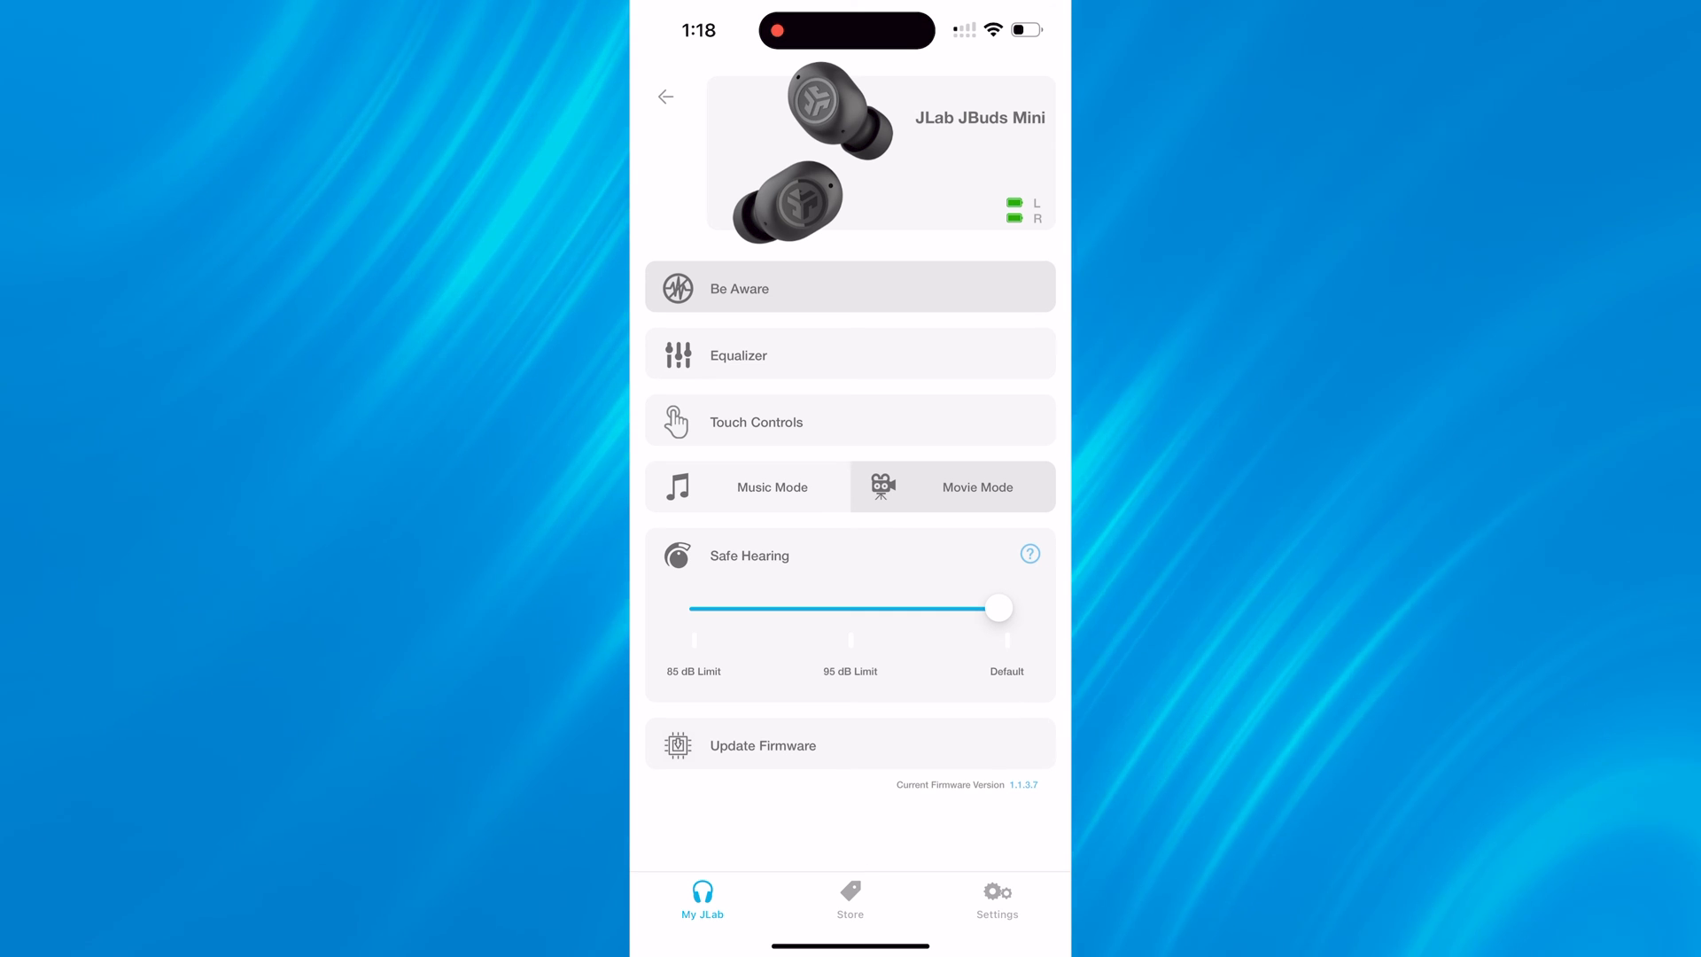
pyautogui.moveTo(997, 608); pyautogui.dragTo(851, 608)
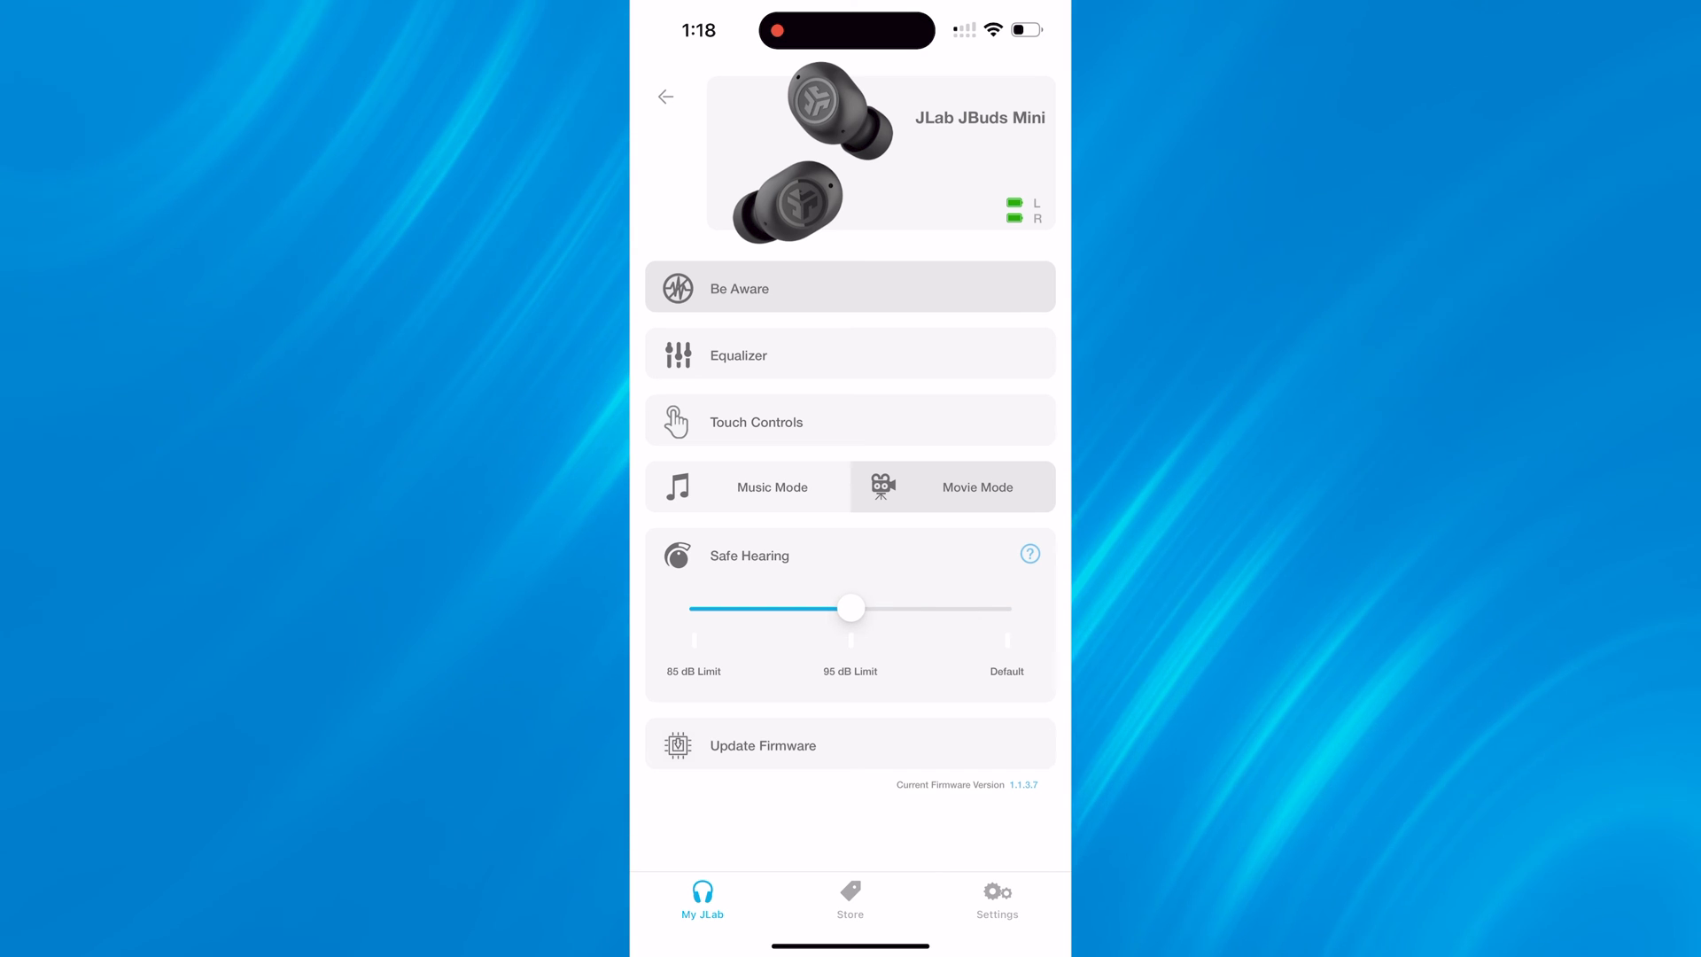
pyautogui.moveTo(853, 608); pyautogui.dragTo(702, 608)
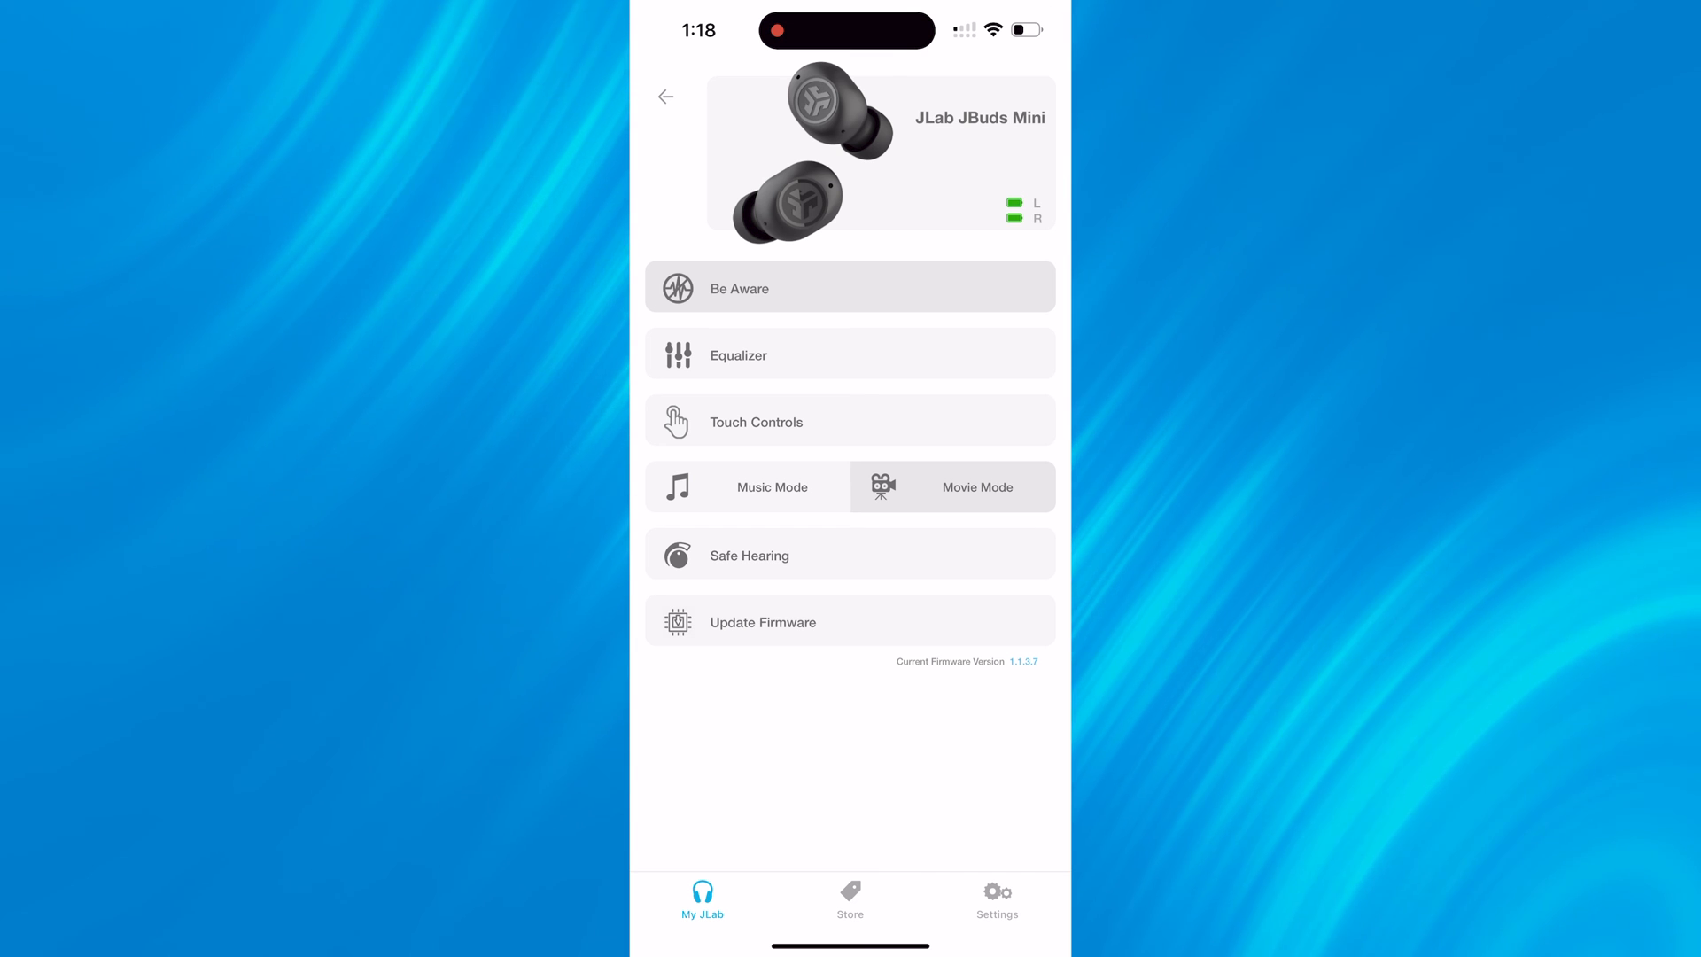
# - Browse the JLab Store through its promotions and trending products
pyautogui.click(762, 623)
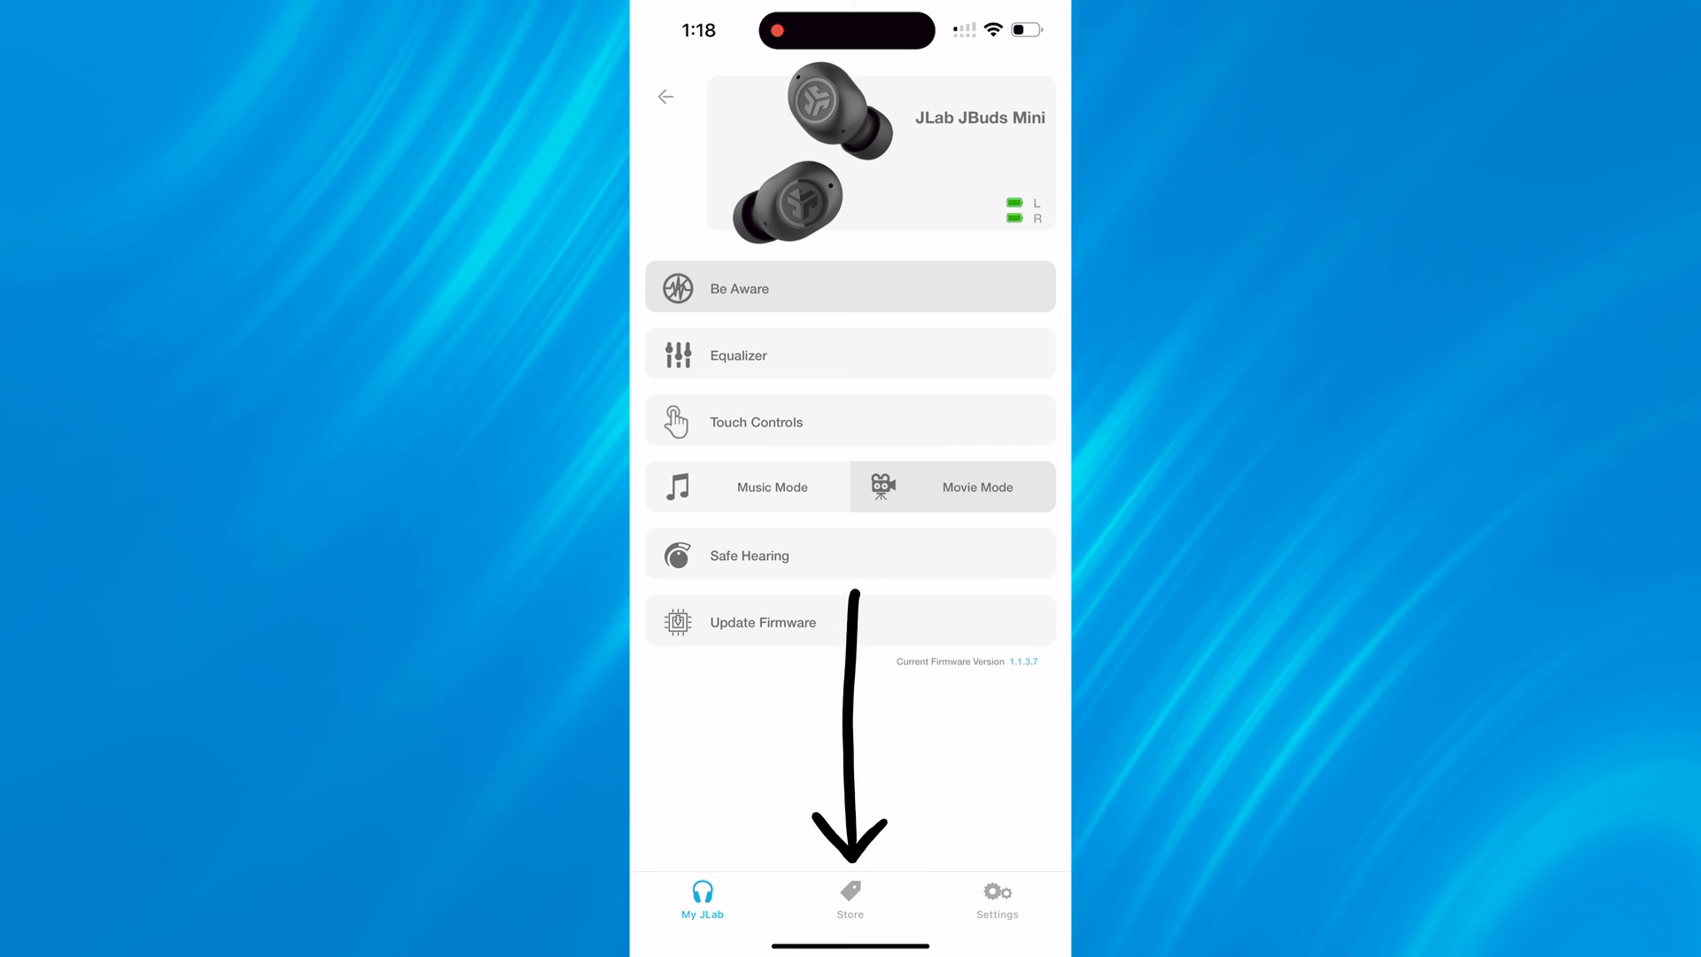
pyautogui.click(851, 900)
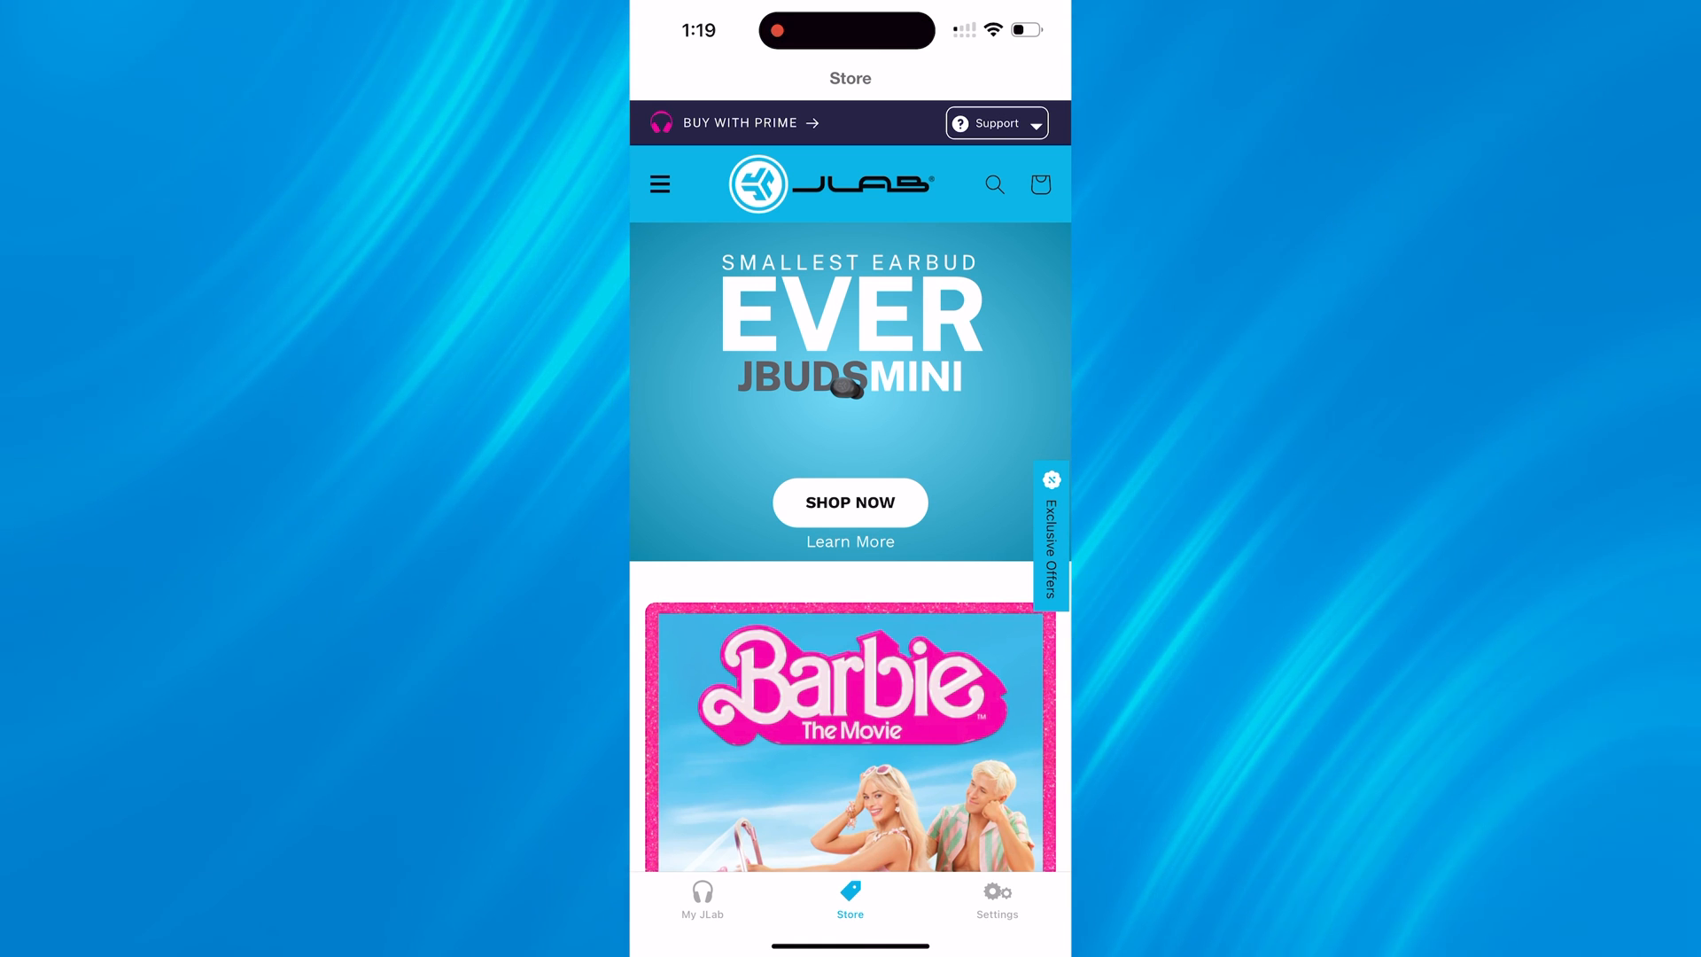
pyautogui.scroll(-3)
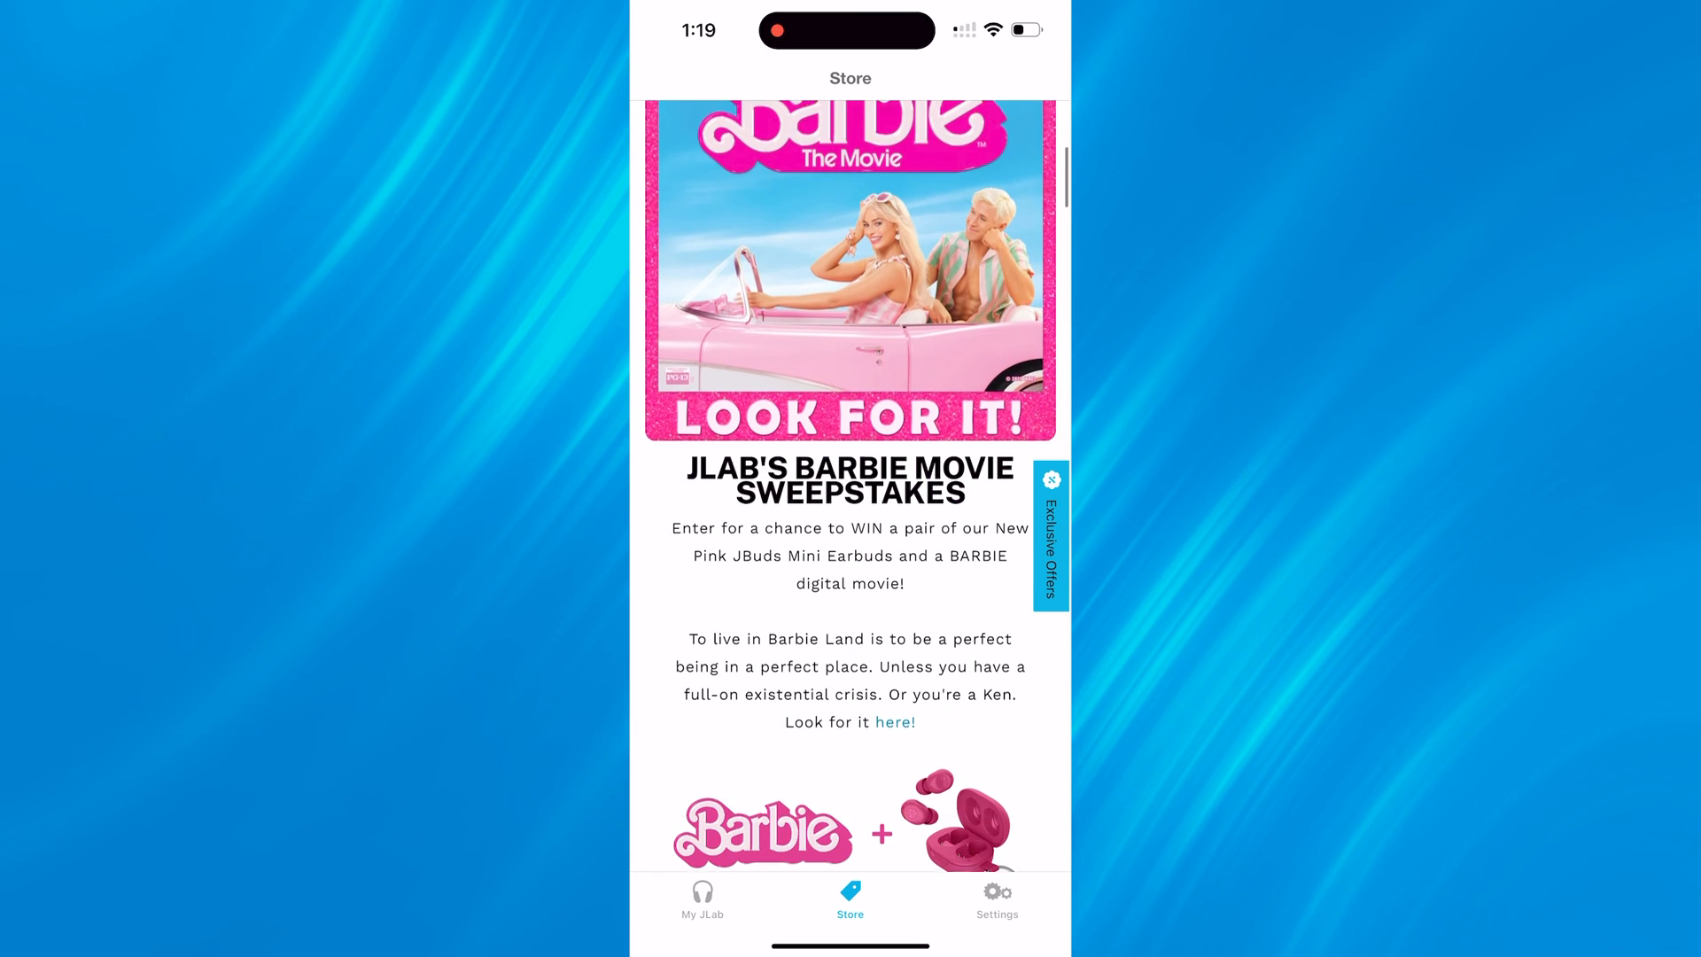
pyautogui.scroll(-3)
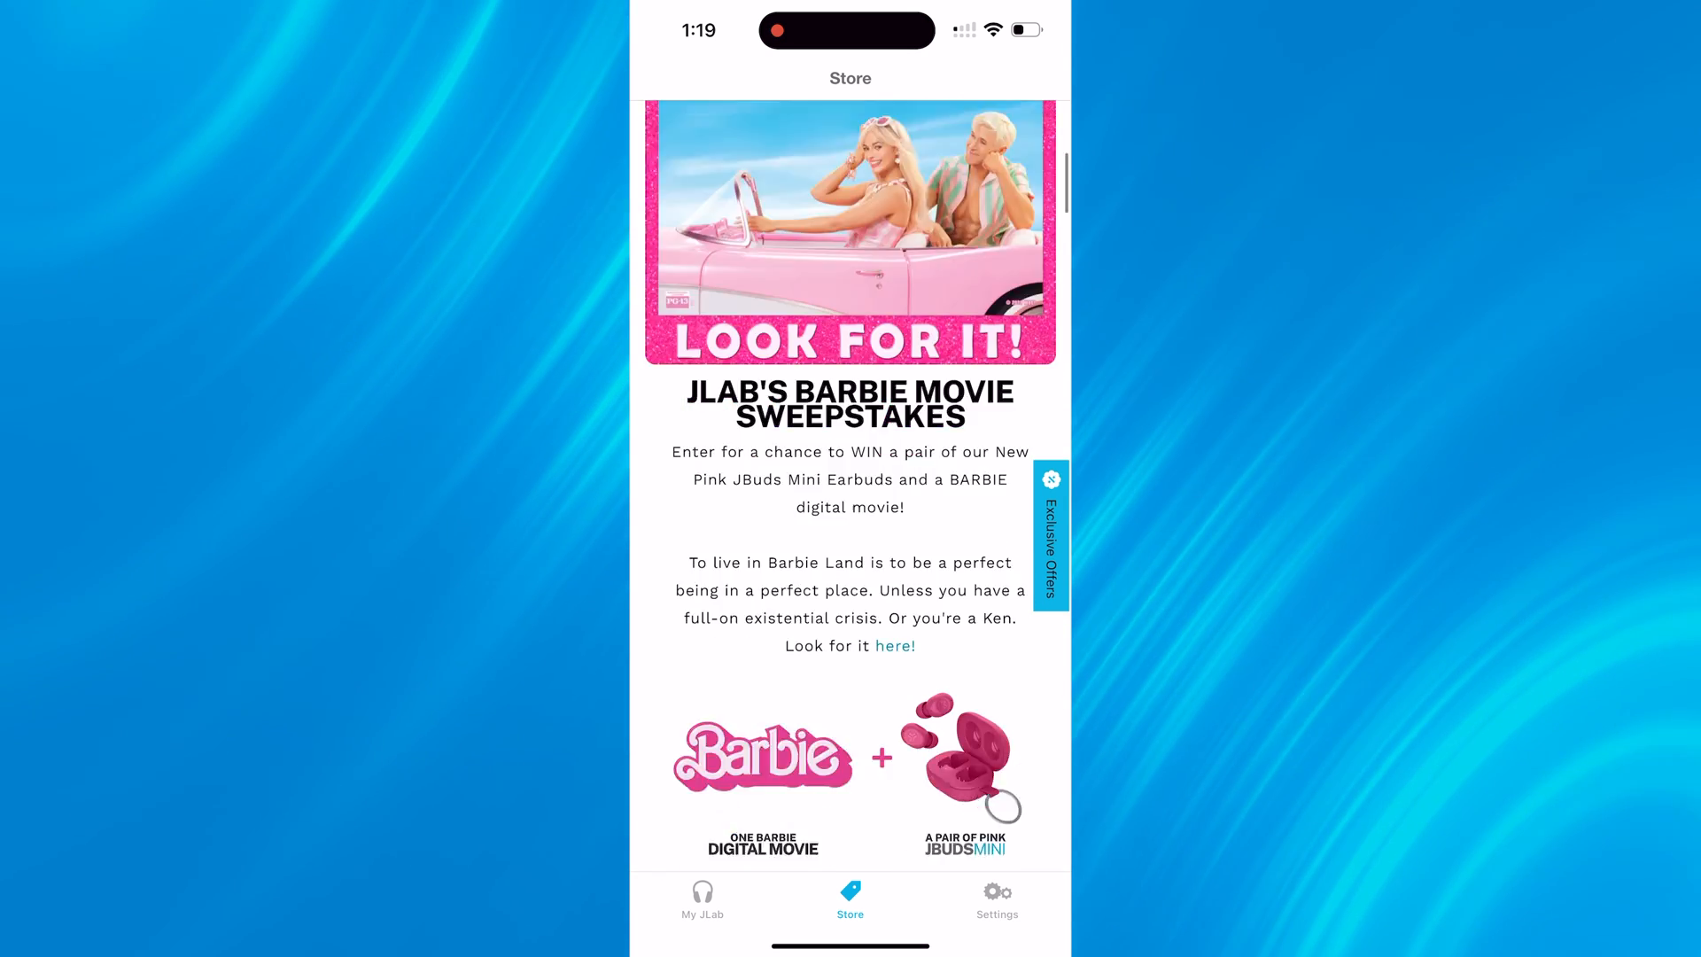
pyautogui.scroll(-3)
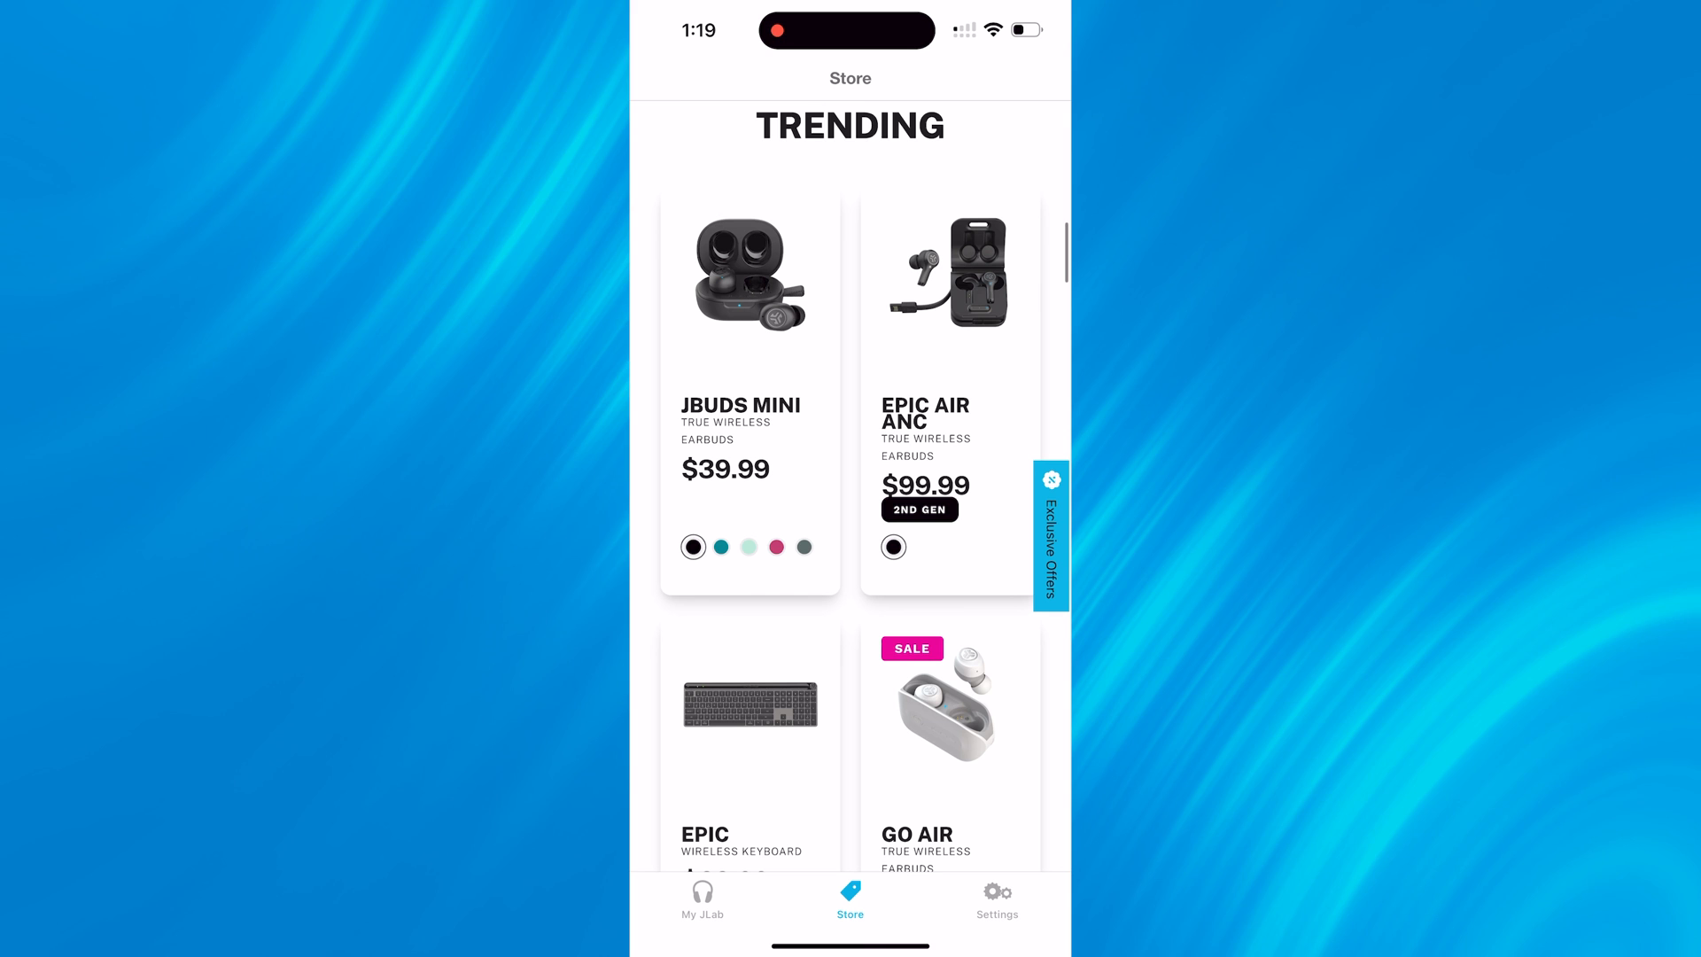
# - Bring up Settings listing Troubleshooting, Languages and Device Registration
pyautogui.click(996, 900)
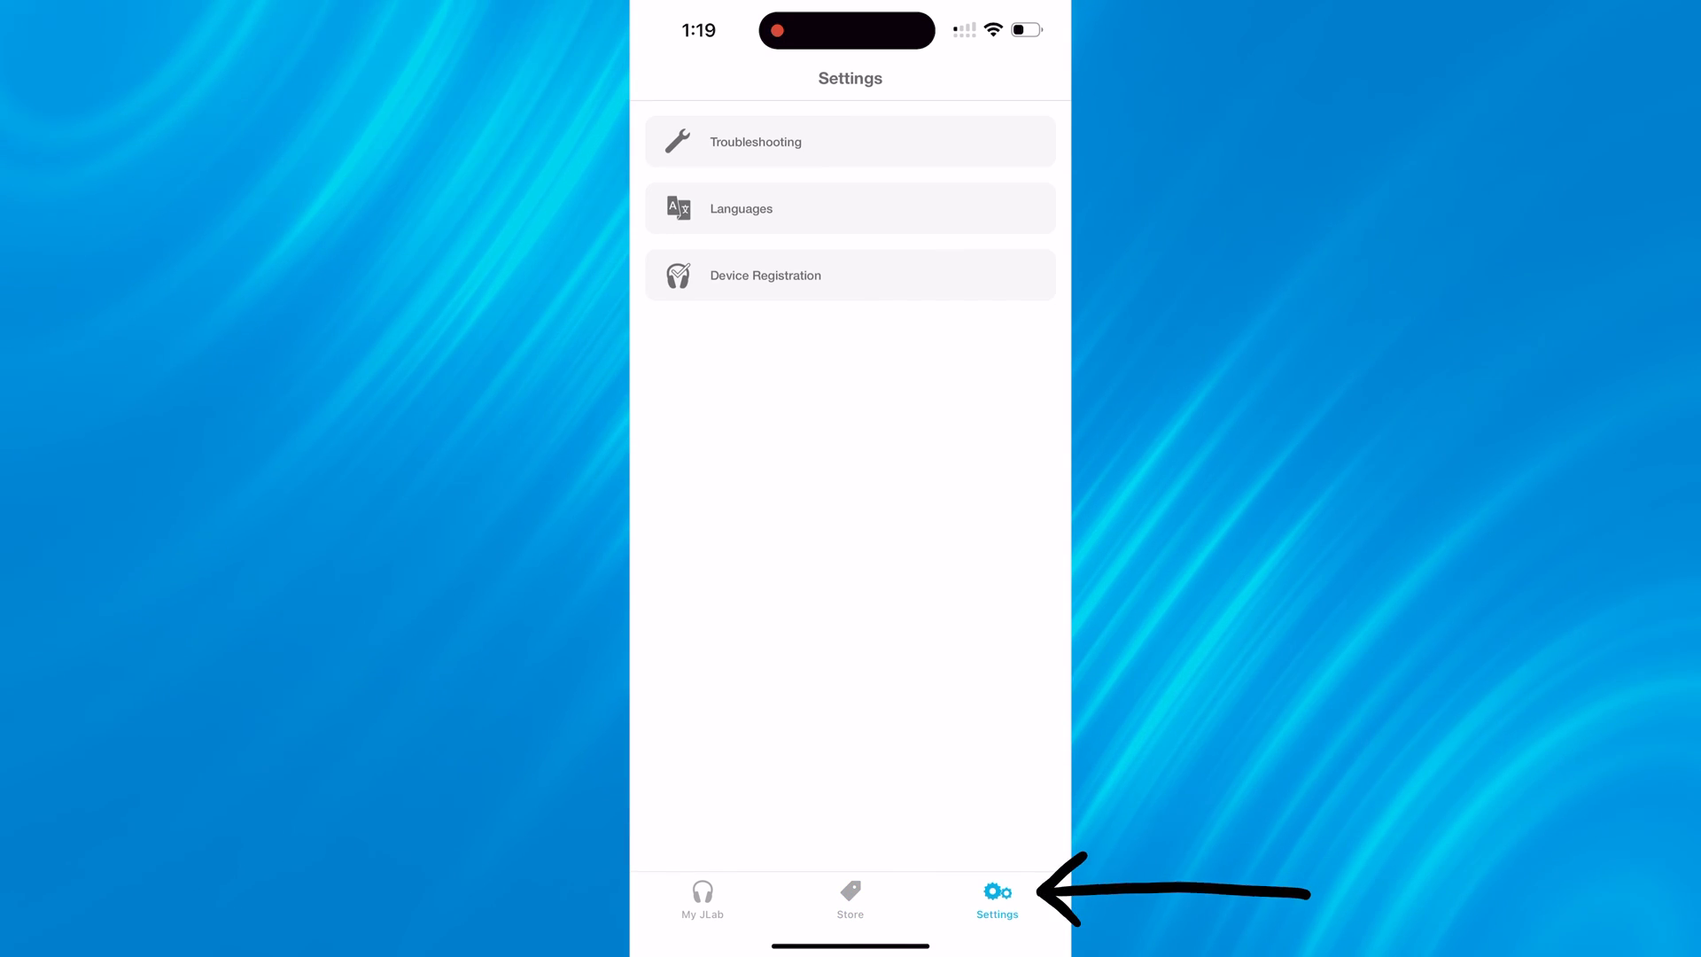